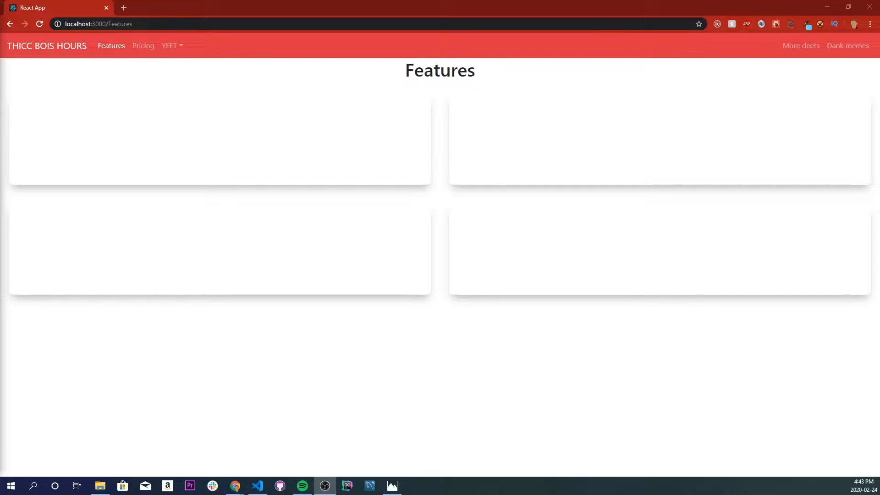
mouse_move(79, 60)
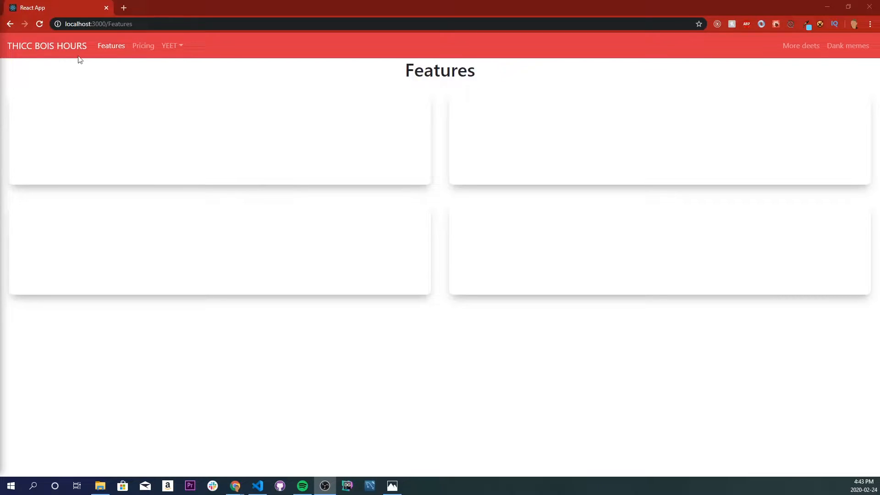
Look over the empty Features page in Chrome before switching to Dankmemes.js in VS Code.
left_click(143, 46)
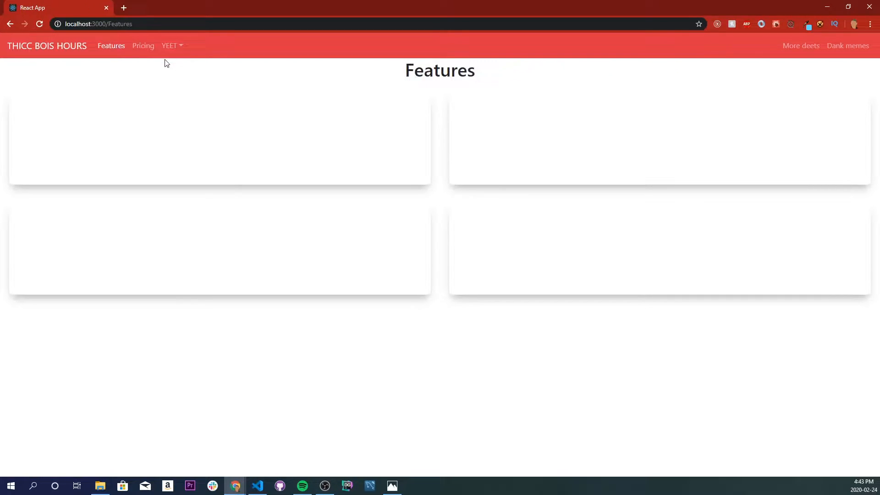
mouse_move(404, 223)
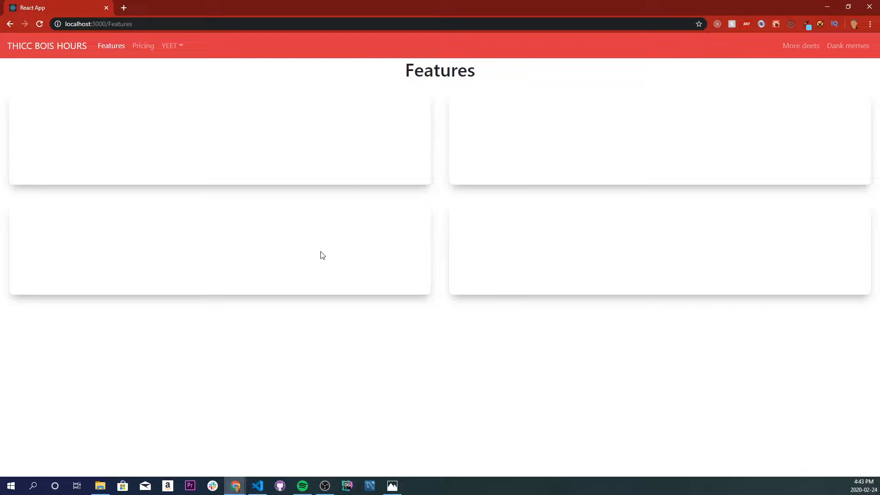
mouse_move(448, 287)
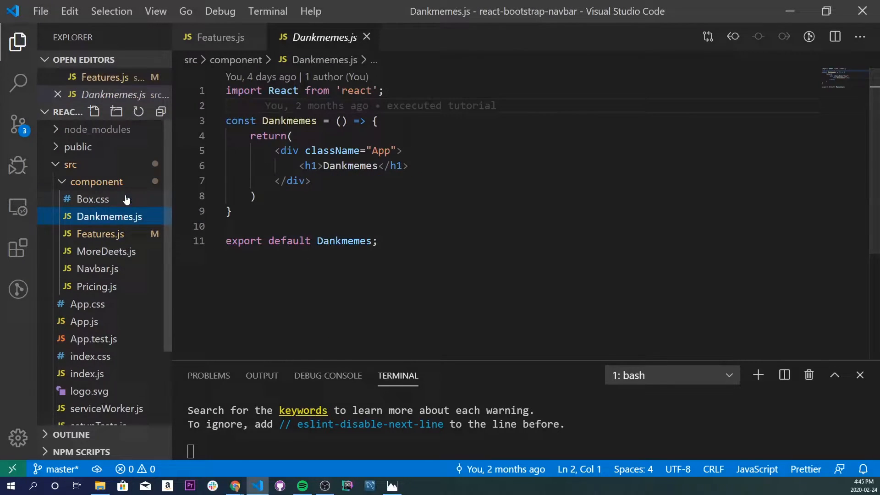
Run npm i --save react-chartjs-2 in a fresh terminal session.
left_click(757, 375)
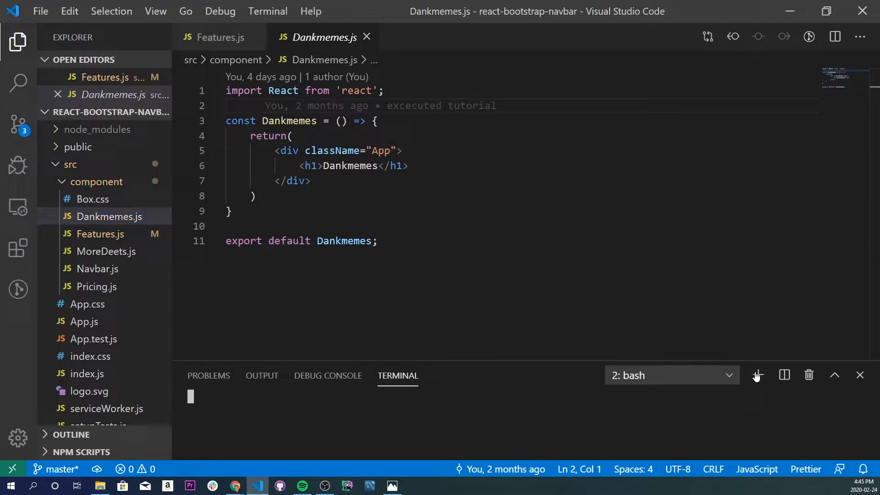
type("n")
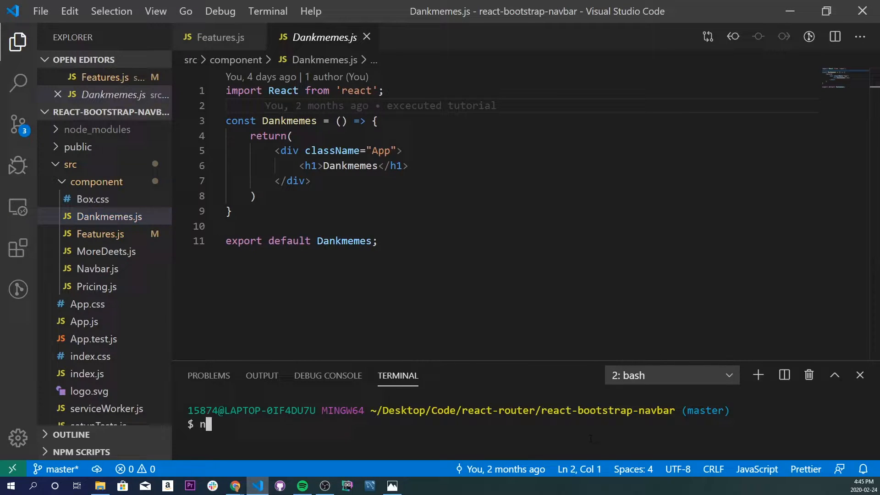
type("pm i -")
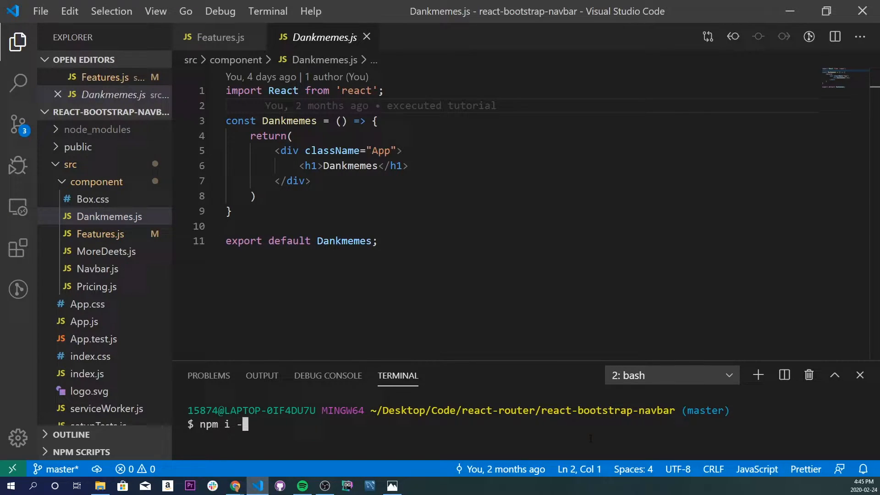
type("-save react")
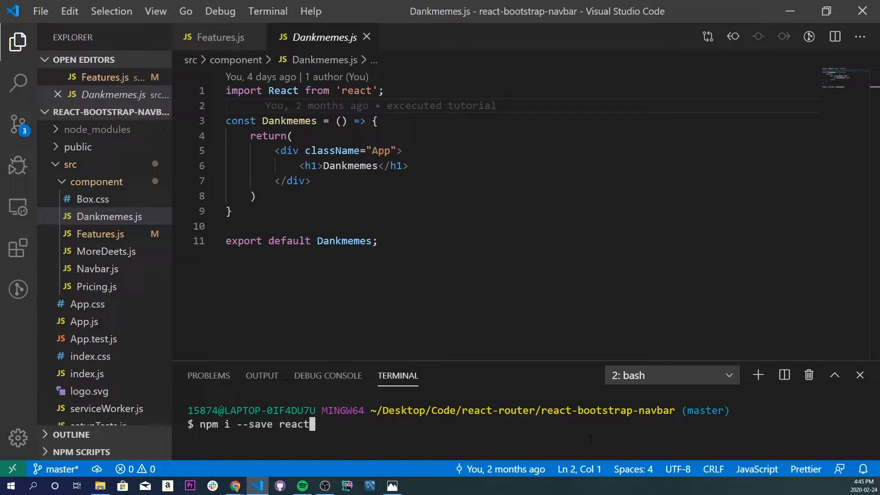
type("-chartjs")
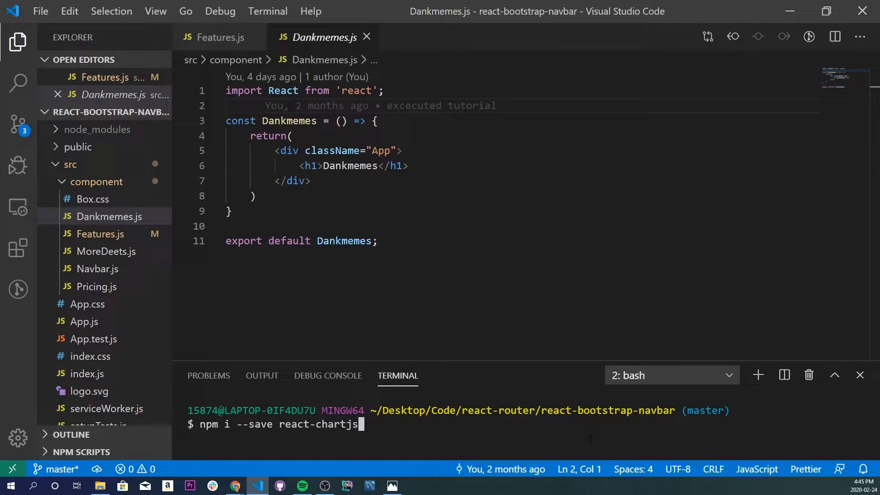
type("-2")
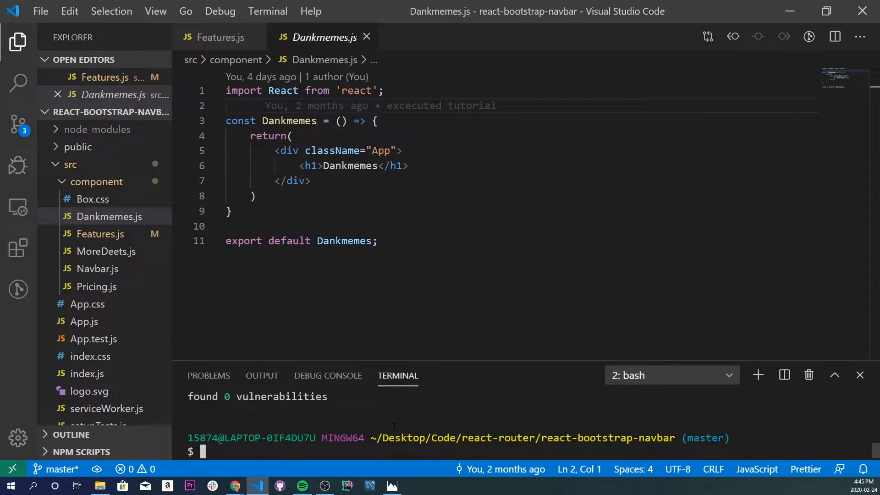
Run npm i --save chart.js in the terminal.
type("npm i")
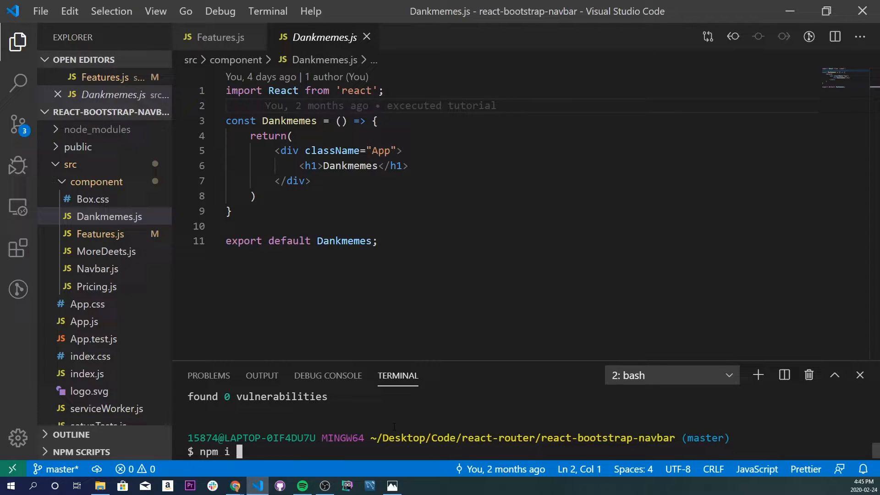
type("--save char")
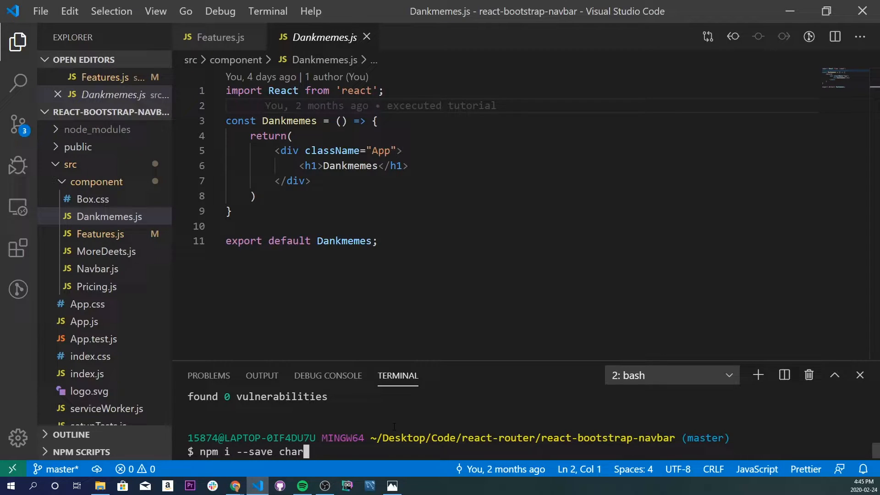
type("t.js")
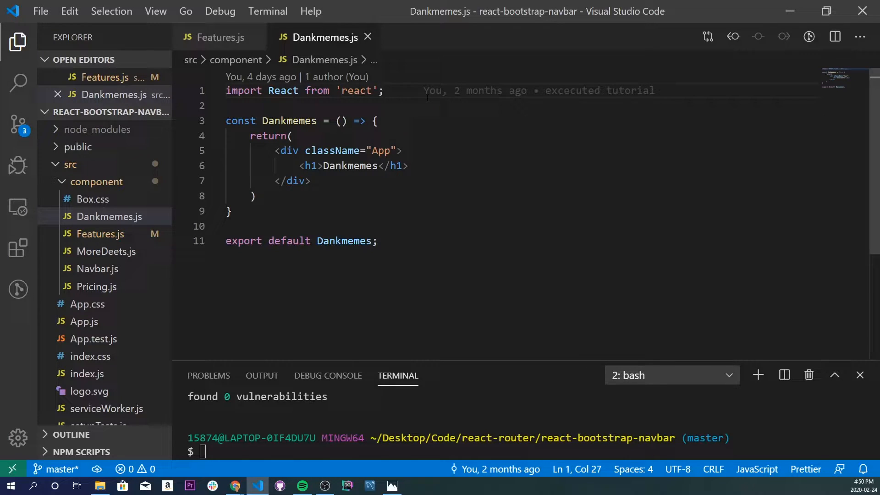
Add import {Line} from 'react-chartjs-2' below the React import.
key("Enter")
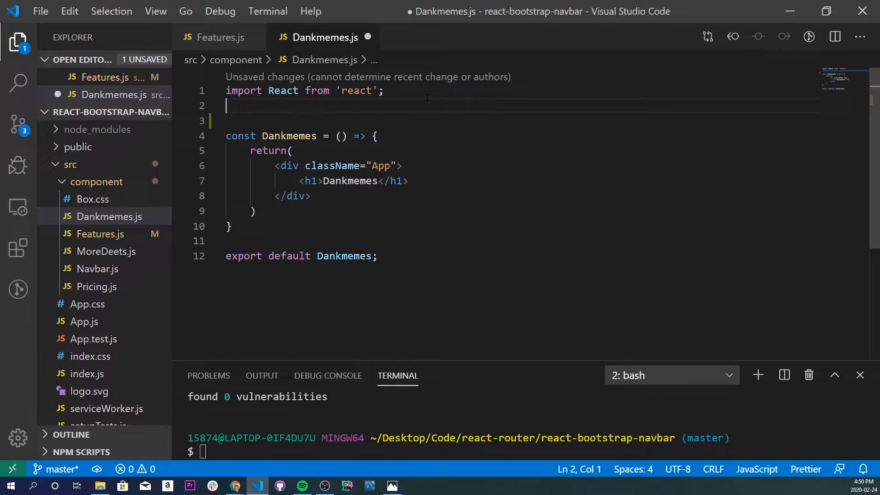
type("import {Line")
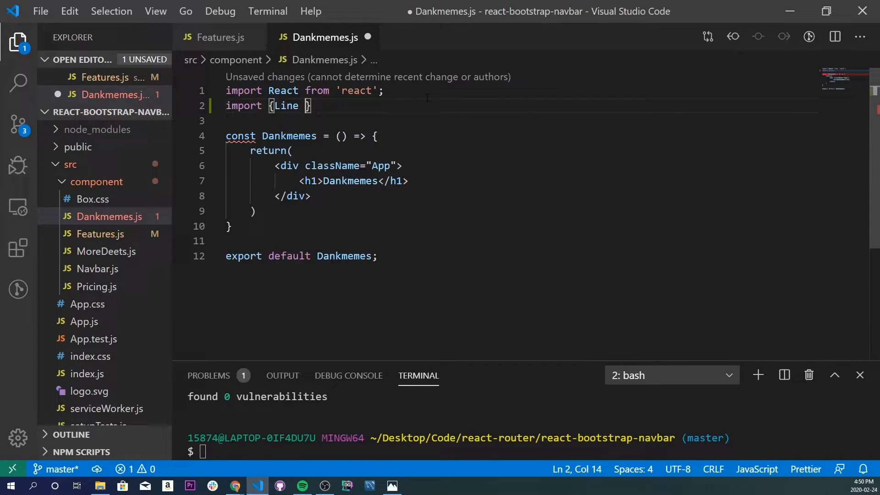
type("from 'react-chartjs-2';")
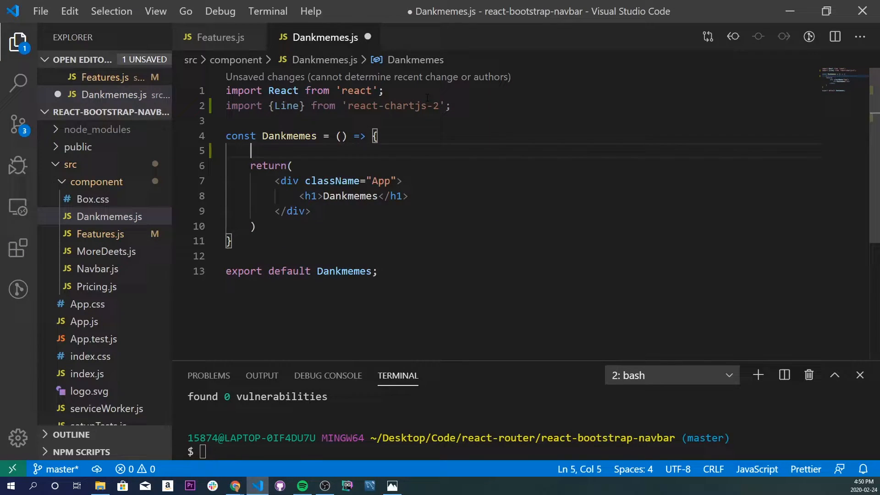
Declare const [chartData, setChartData] = useState({}) with useState auto-imported, and save.
type("const c")
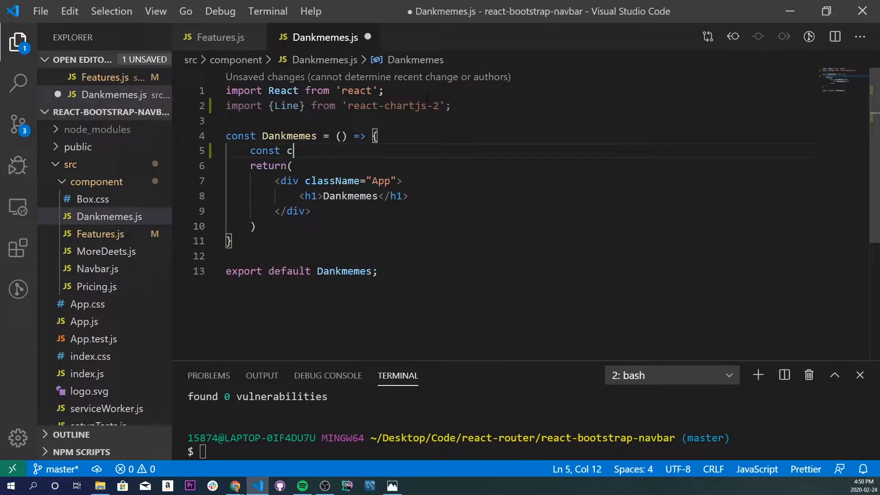
type("[")
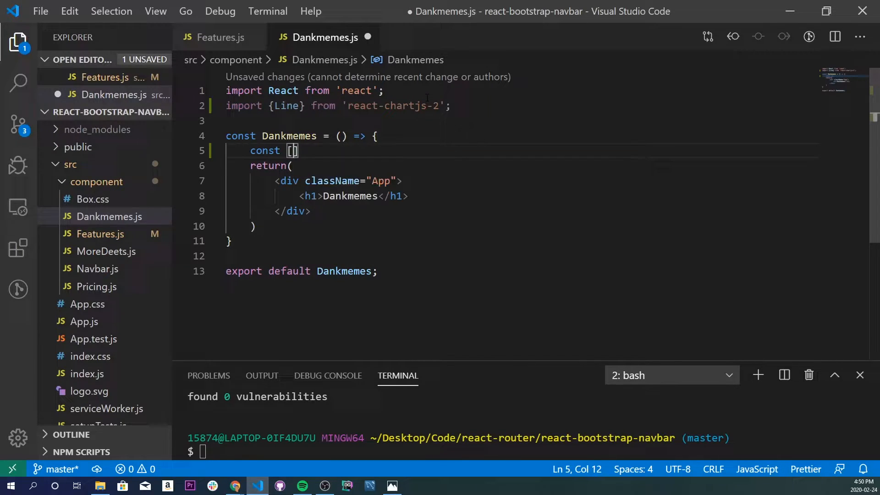
type("chartDat")
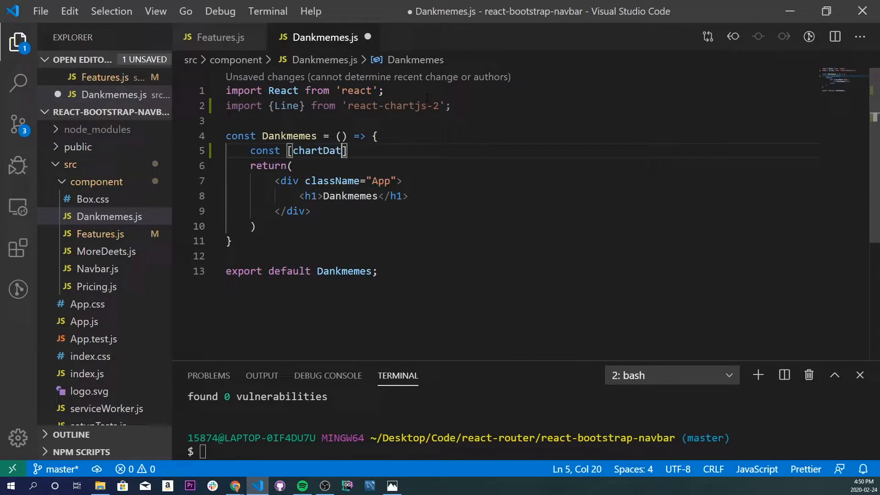
type("a, setChart")
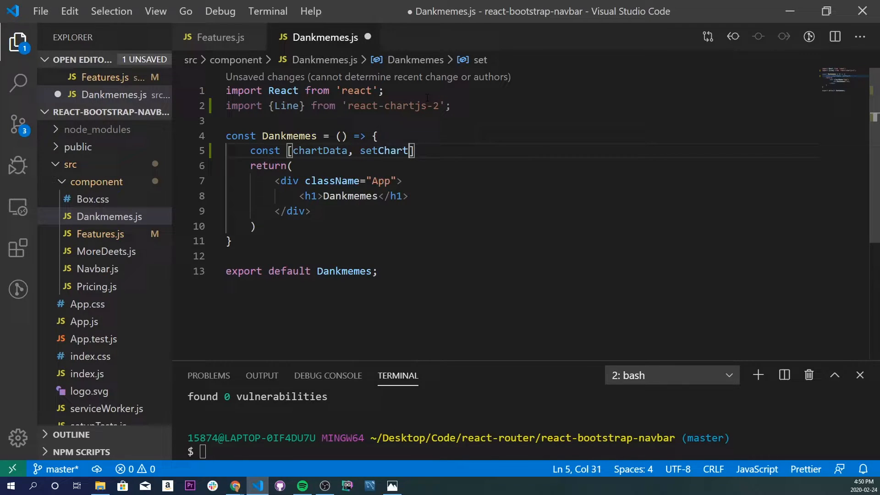
type("Data] =")
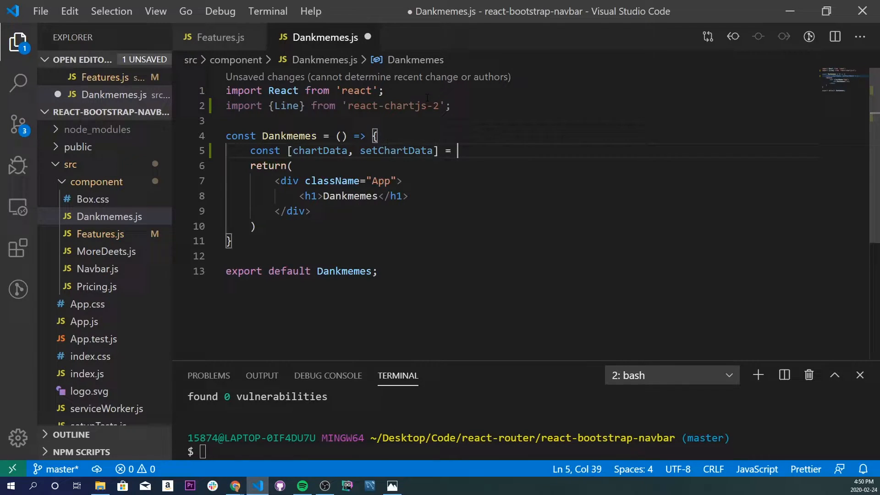
type("useS")
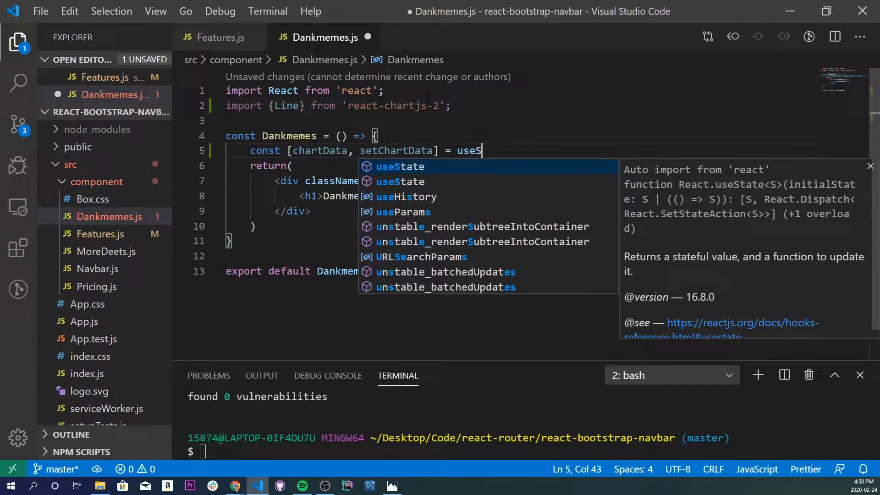
key("Enter")
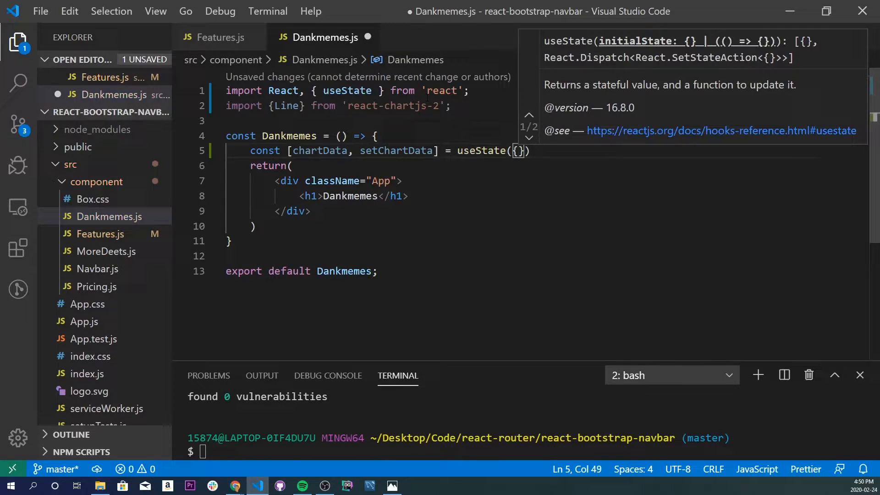
key("ctrl+s")
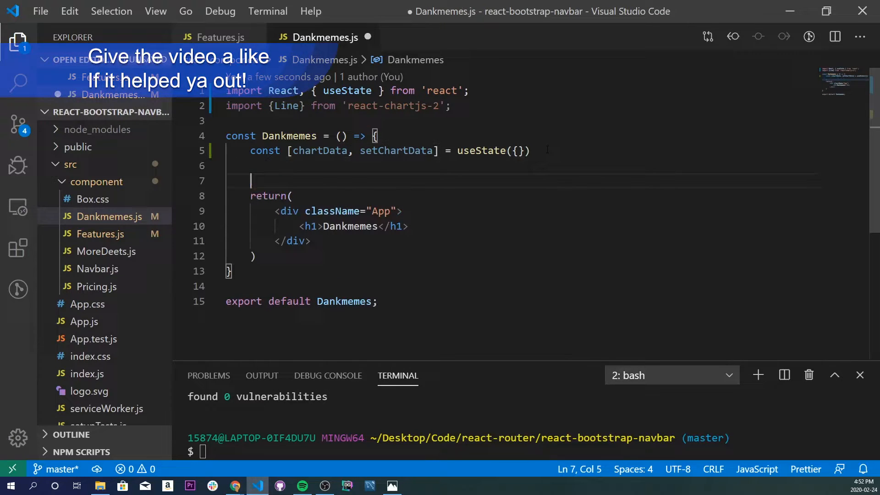
Write const chart = () => setChartData with labels monday through friday.
type("const ch")
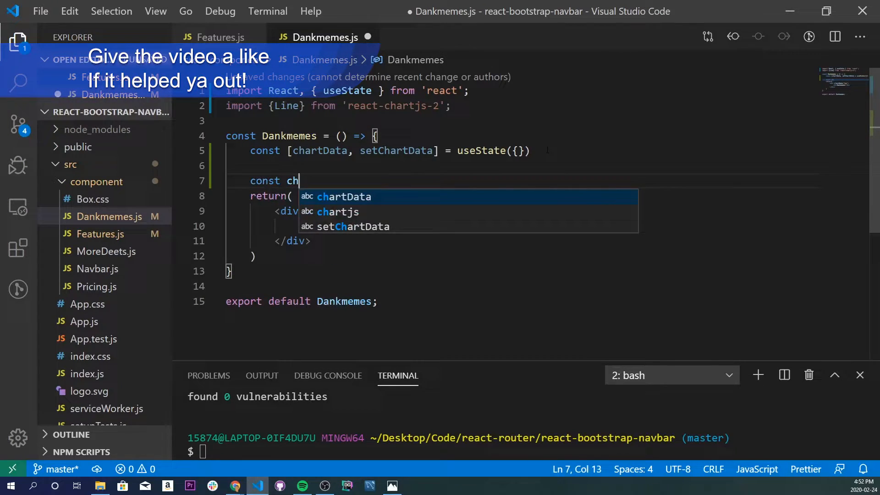
type("art = ()")
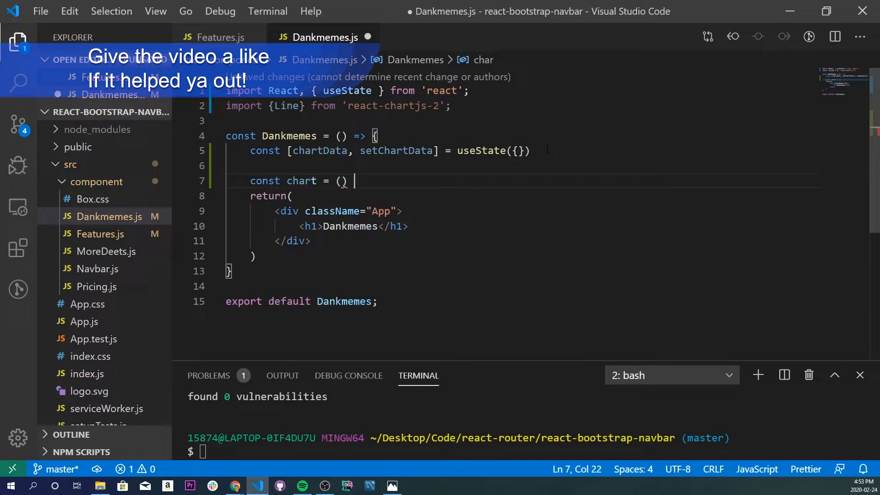
type("=> {")
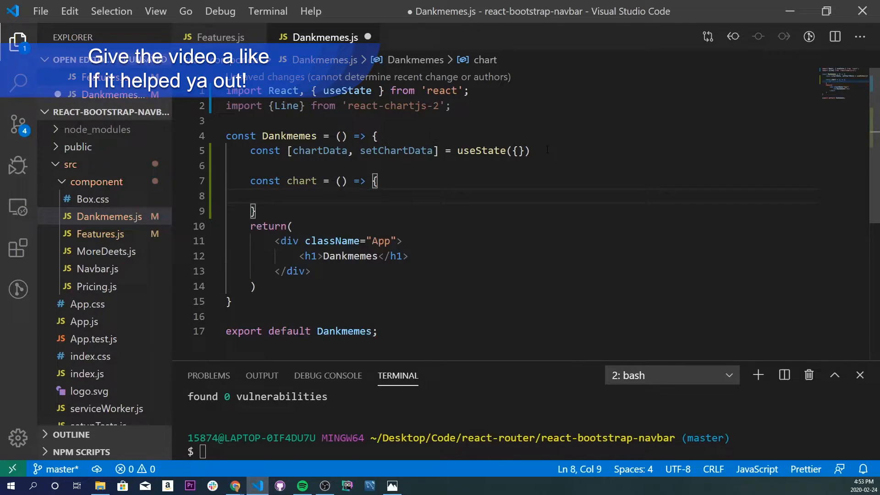
type("setChartData")
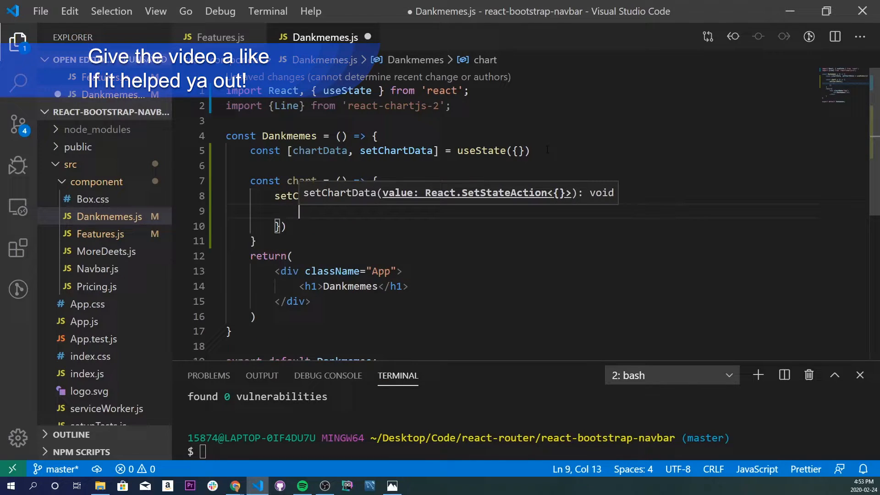
type("labels")
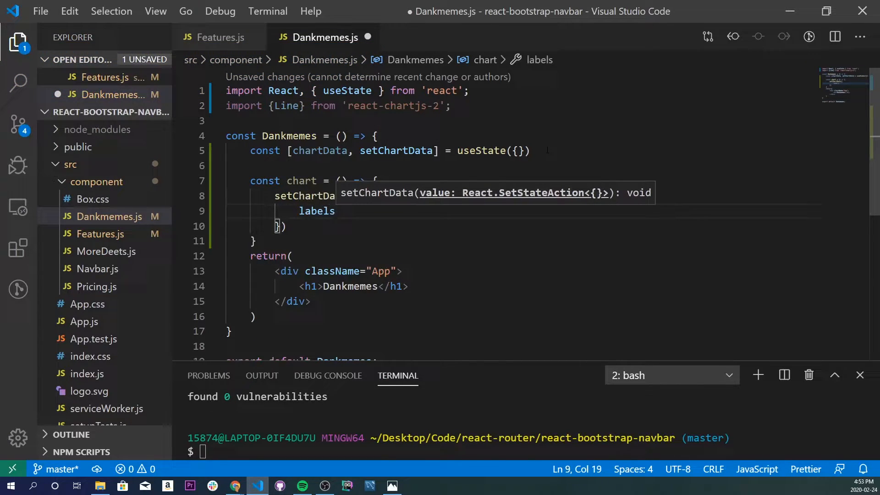
type(": []")
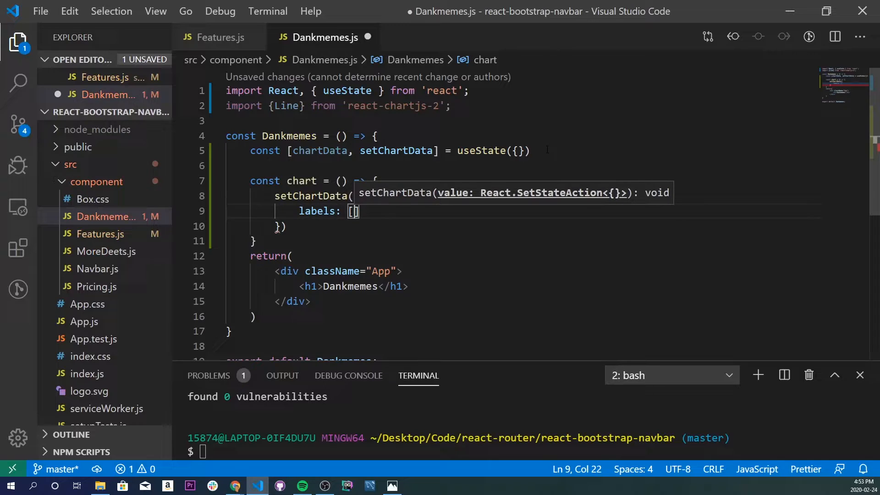
type("'monday', '")
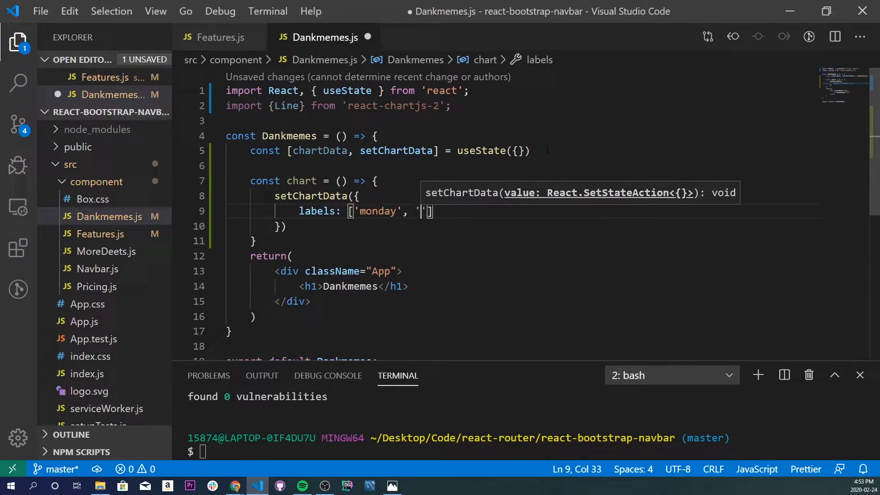
type("tueday")
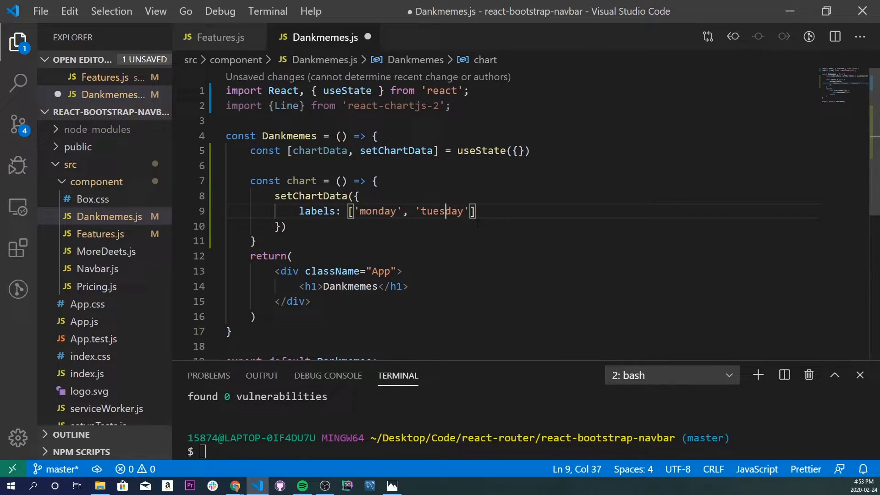
type(", 'wednesday',")
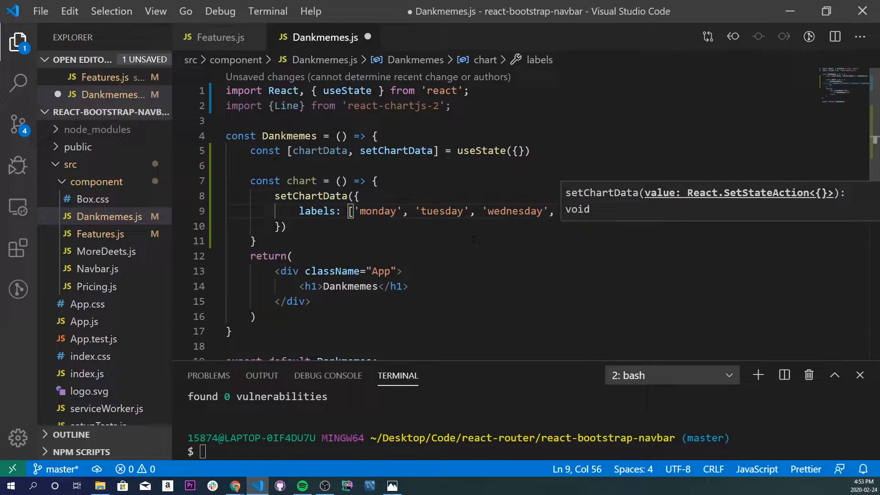
type("'th']")
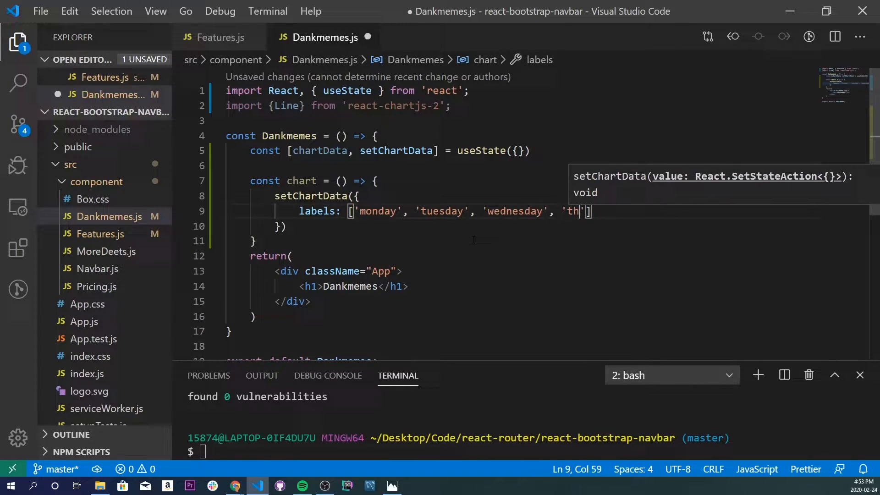
type("ursday")
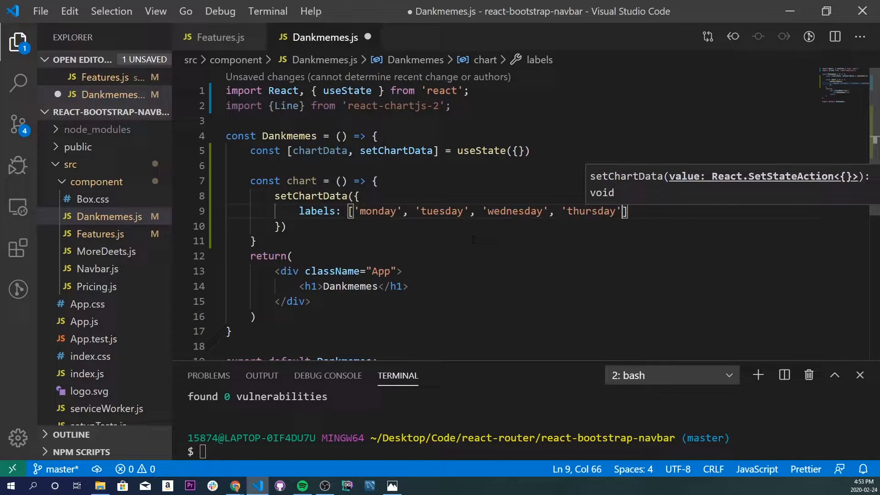
type(", 'friday'")
type("datasets: [")
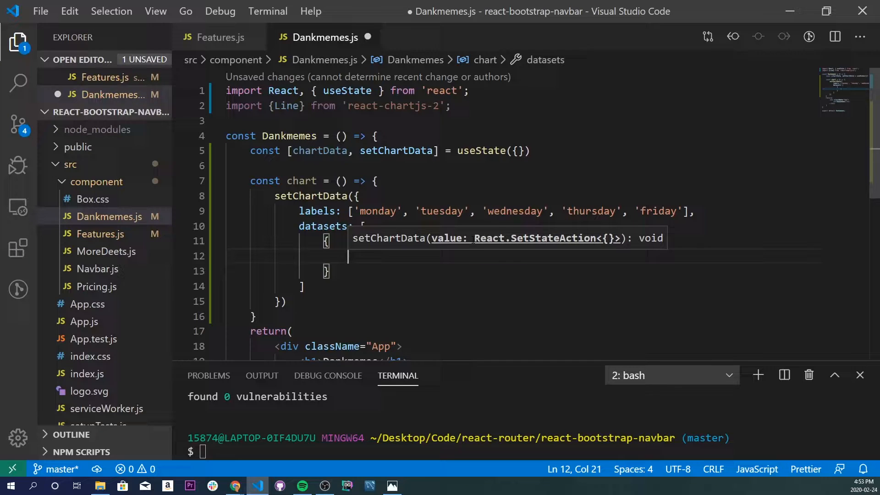
Add a 'level of thiccness' dataset with data [32, 45, 12, 76, 69] and begin backgroundColor.
type("label: ''")
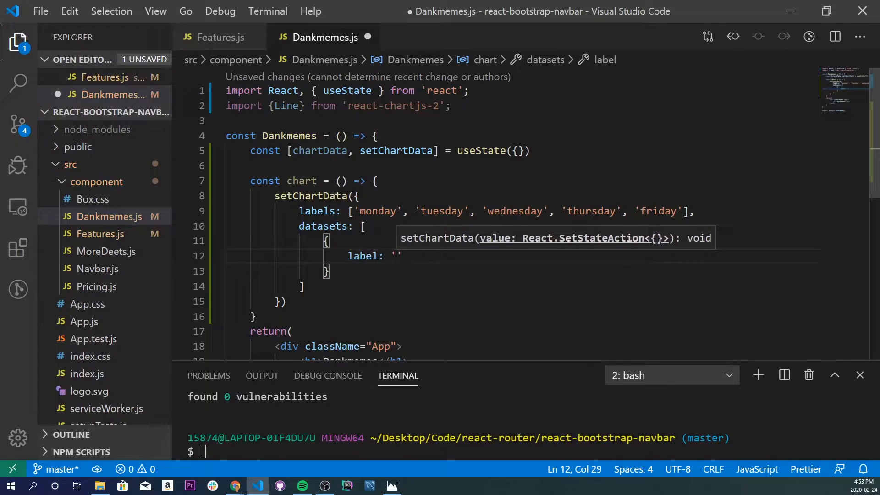
type("level of thi")
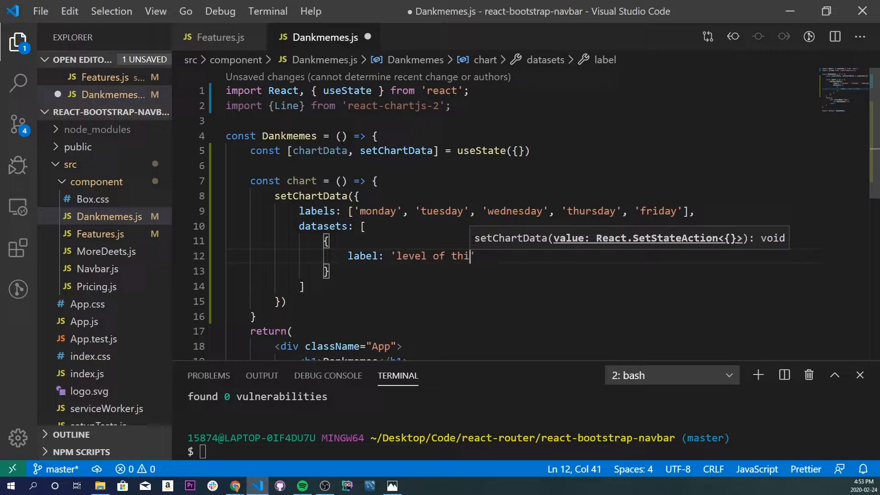
type("ccness")
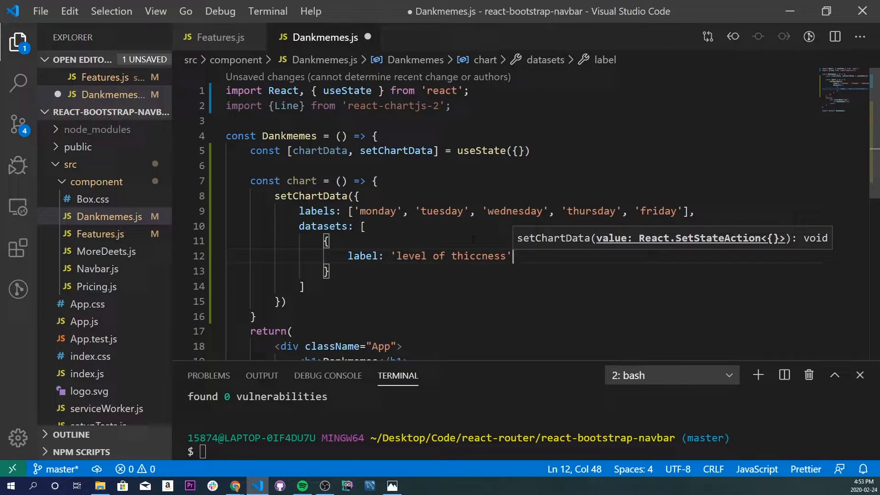
type("data")
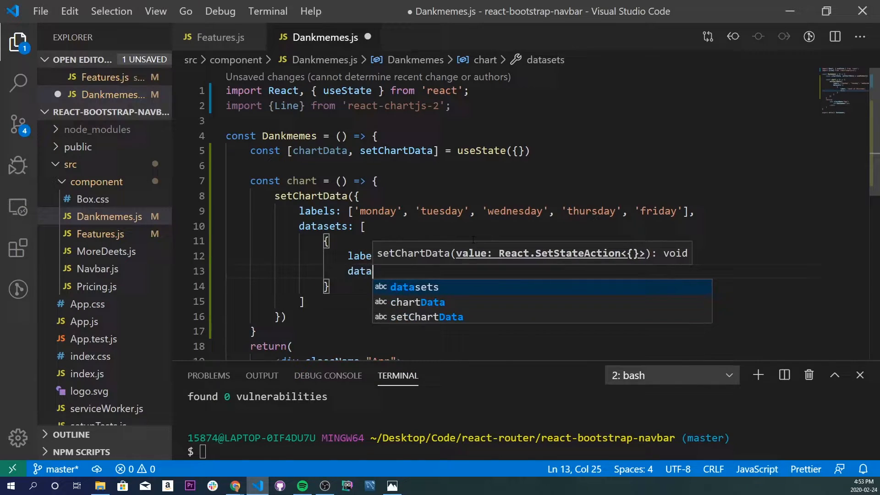
type(": [")
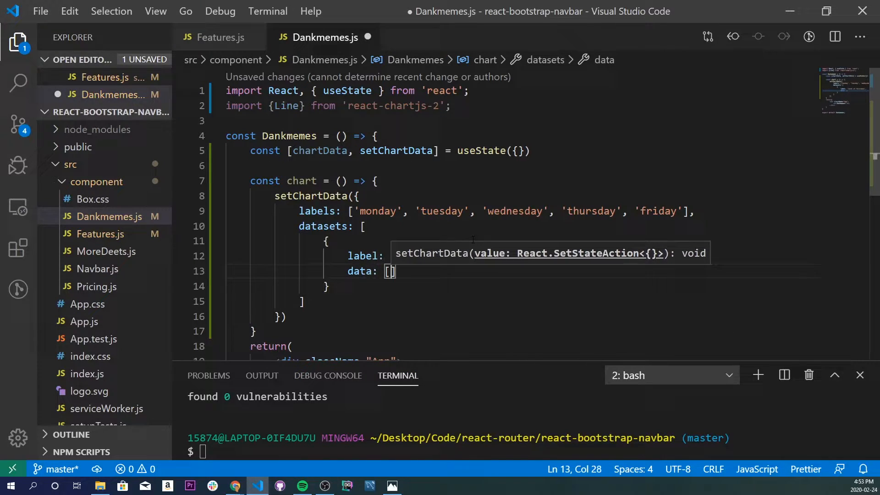
type(",")
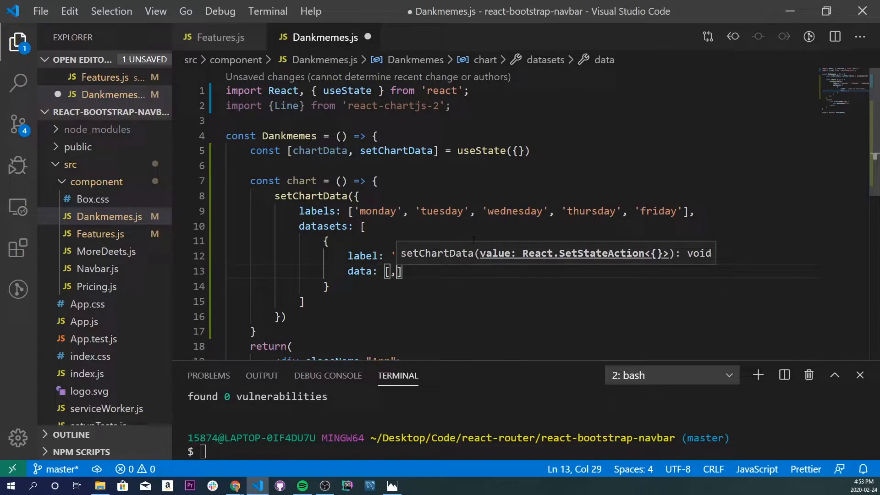
key("Backspace")
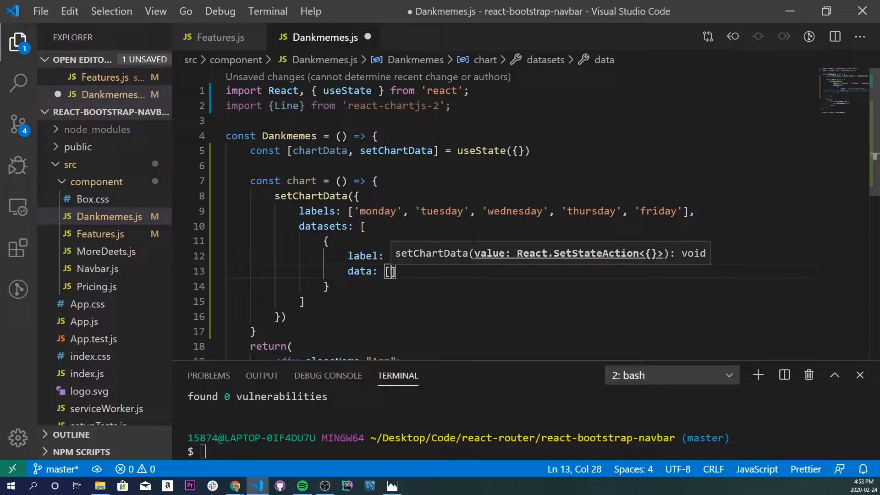
type("32,")
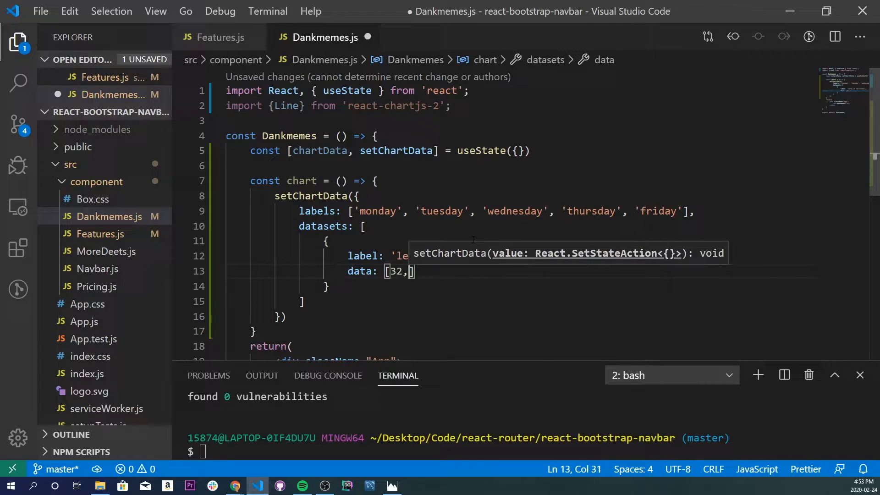
type("45,")
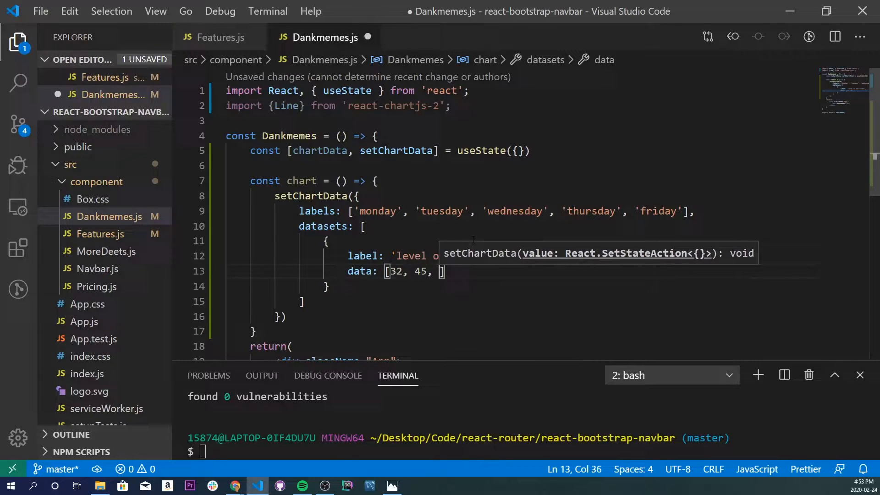
type("12,")
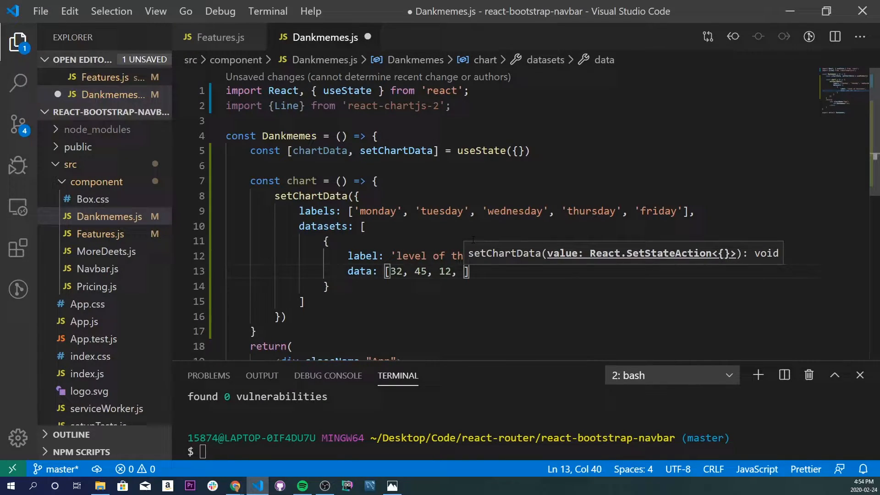
type("76,")
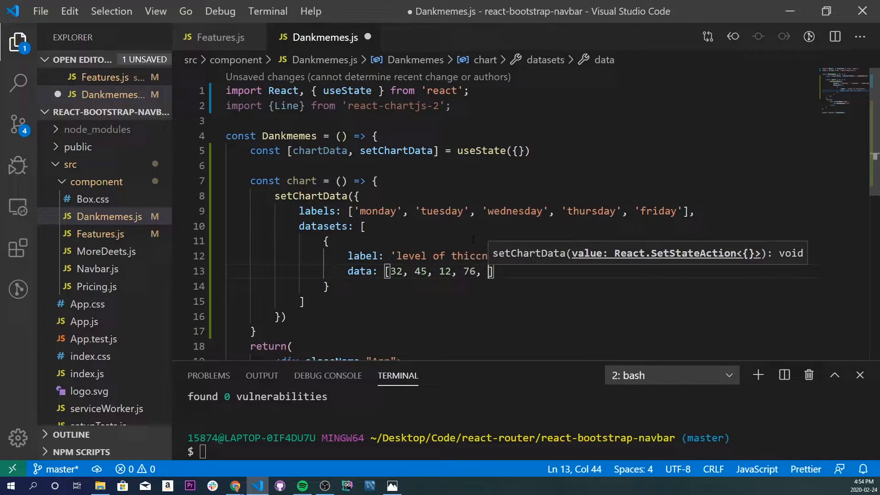
type("69")
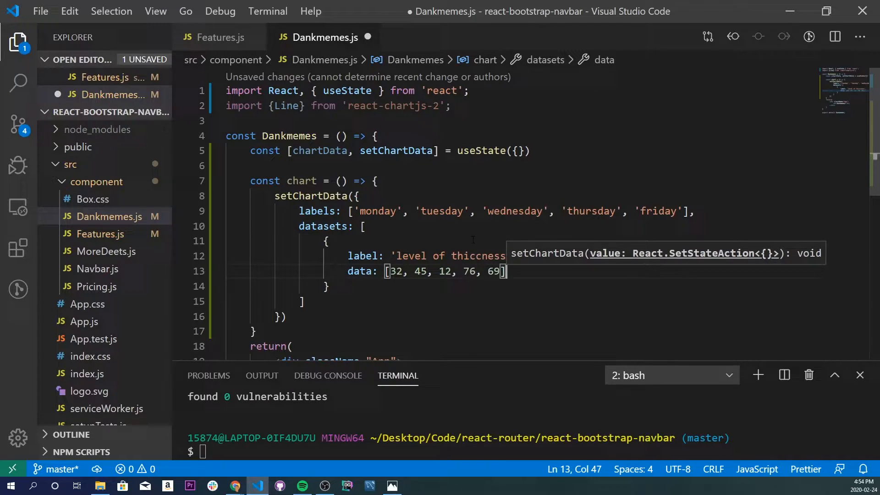
type("backg")
type("'")
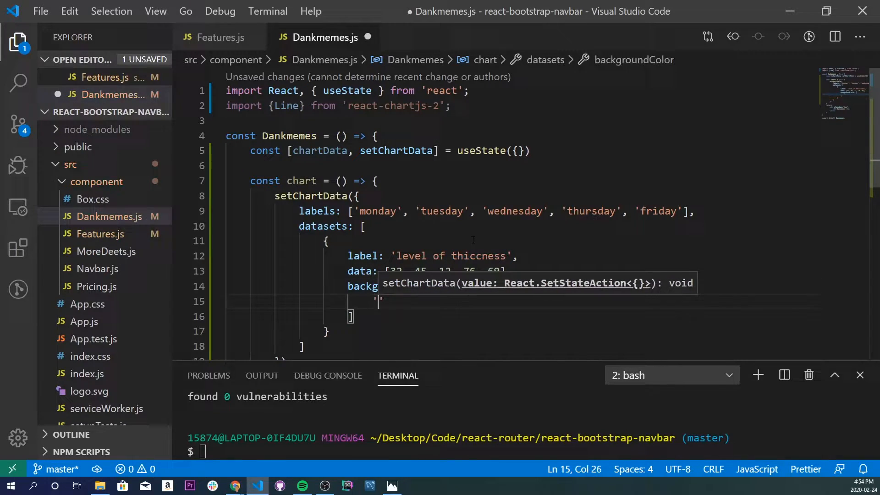
Give the dataset backgroundColor rgba(75, 192, 192, 0.6) and borderWidth 4.
type("rgba(75")
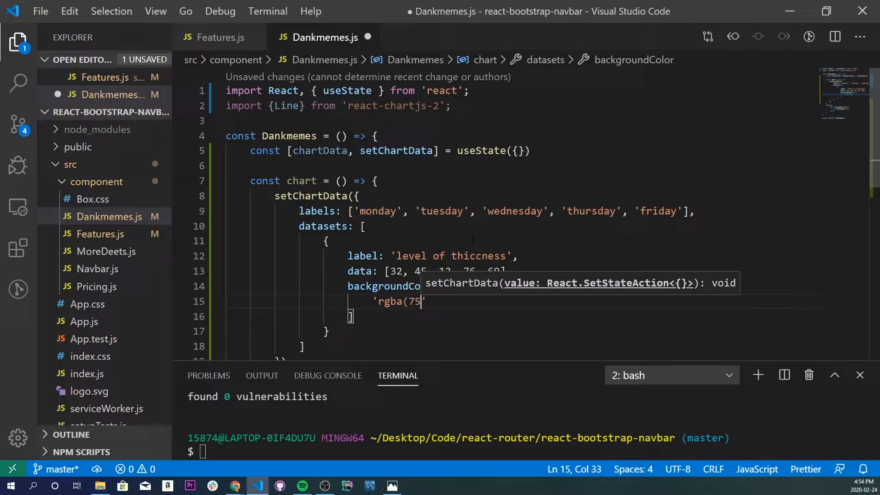
type(", 192")
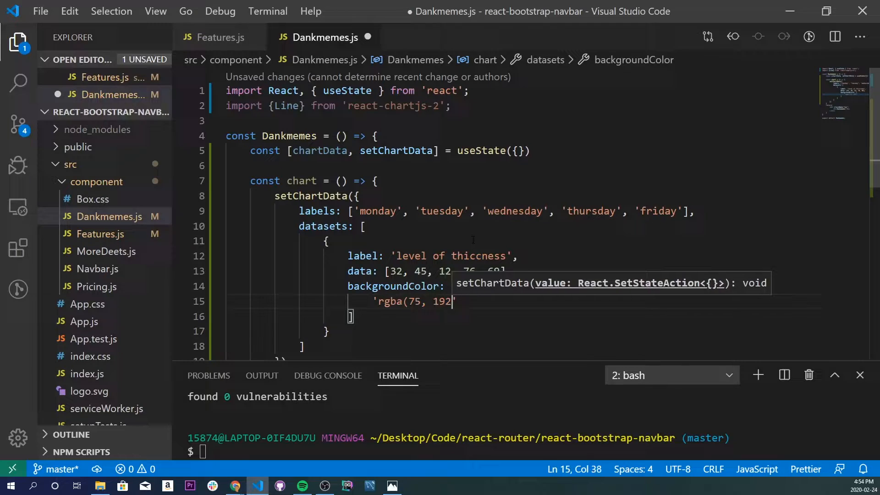
type(", 192, 0.6)")
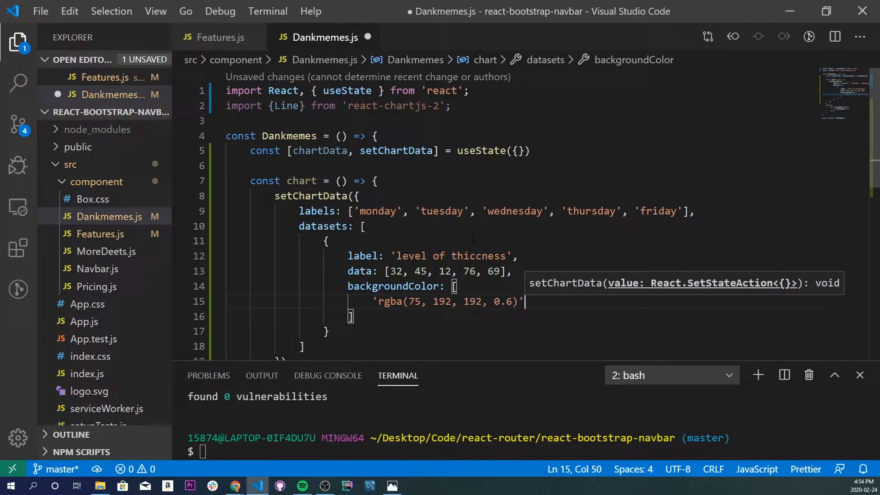
type("boe")
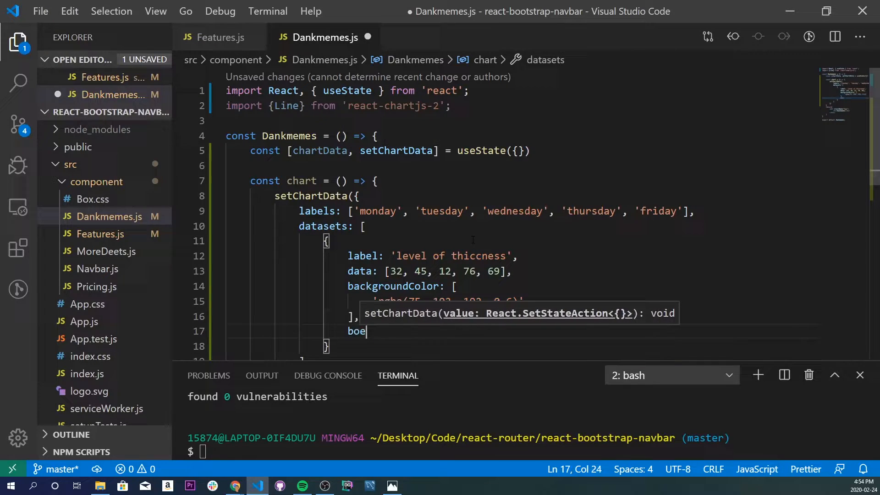
type("rder")
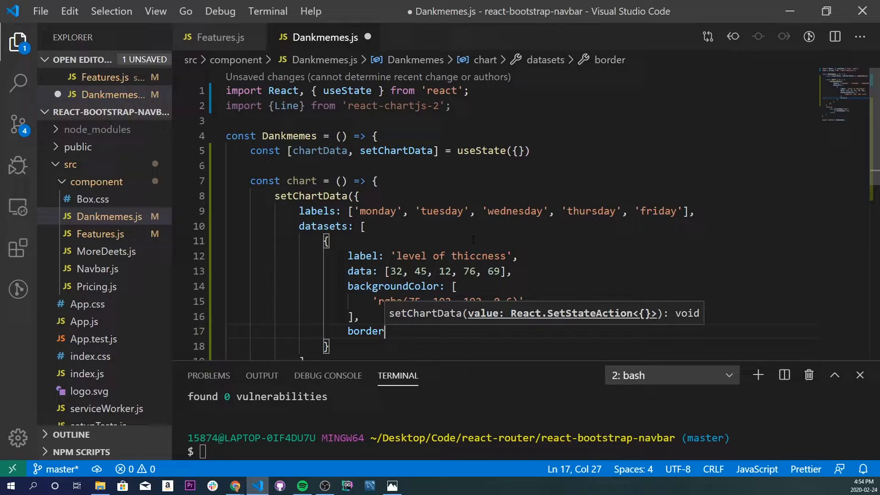
type("Width: 4")
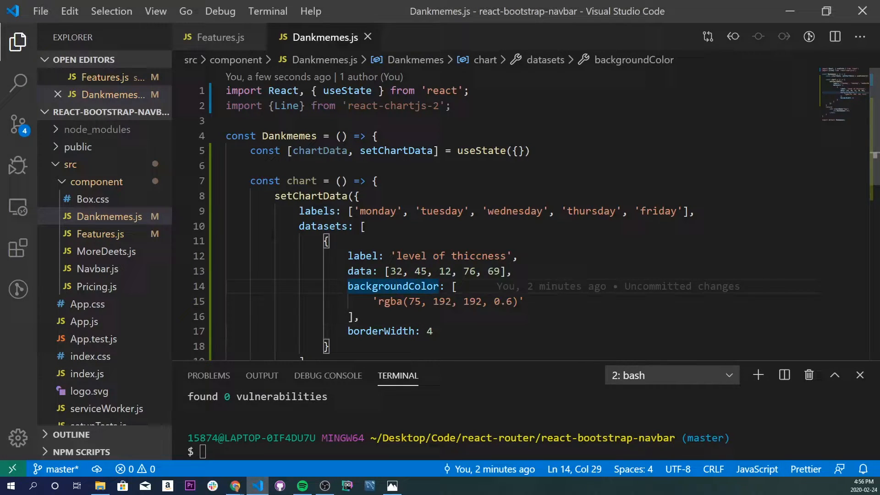
Add useEffect(() => { chart() }, []) so chart() runs once on mount.
scroll("down", 3)
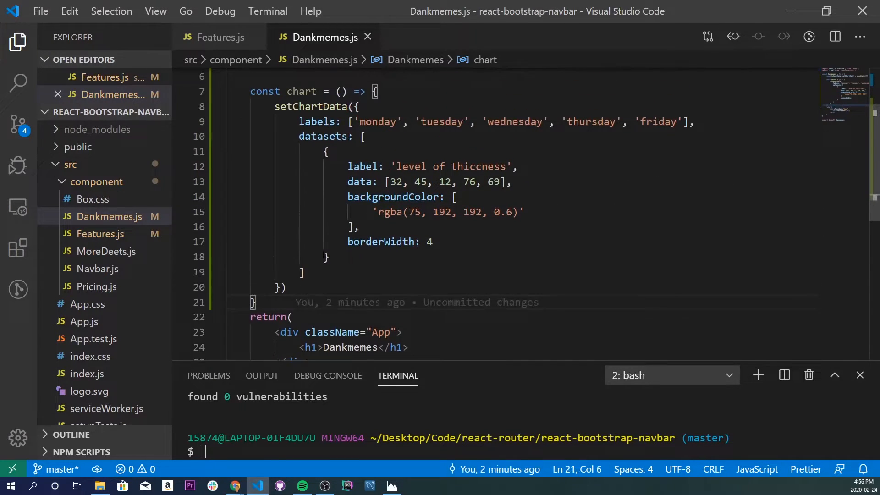
type("useEffect(() => {")
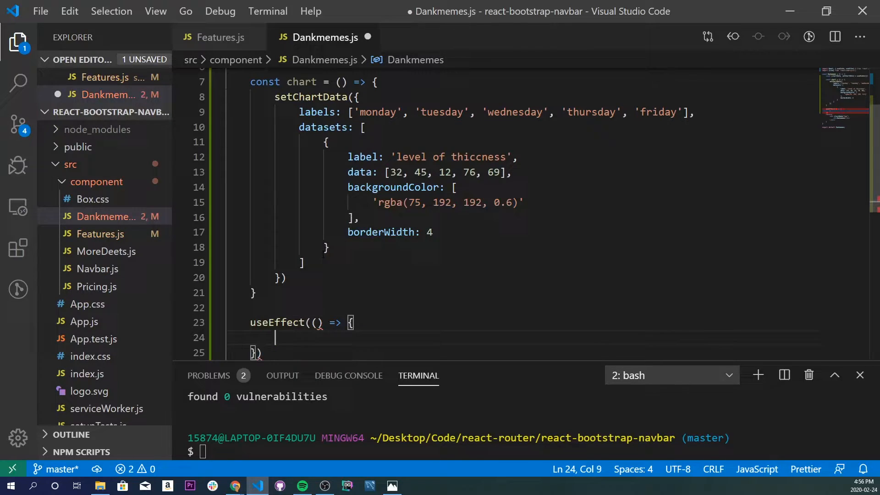
type("chart()")
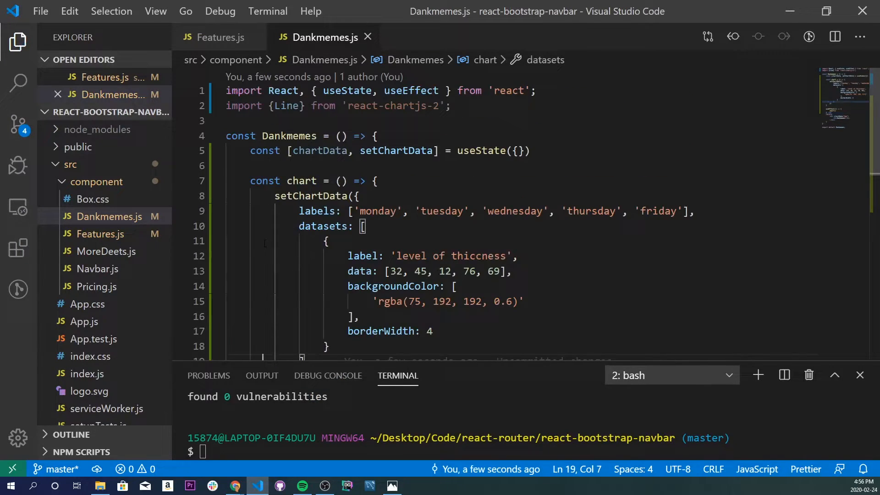
scroll("down", 3)
type("<")
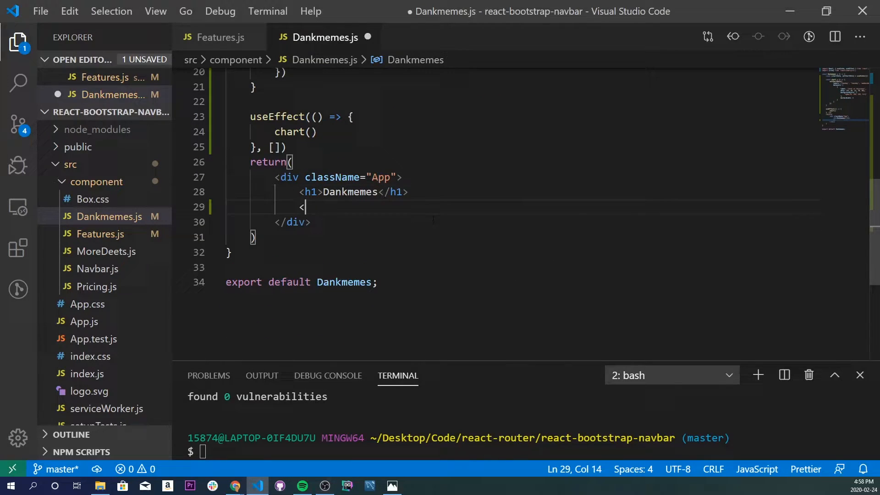
Render <Line data={chartData} /> inside a new div under the h1.
type("div>")
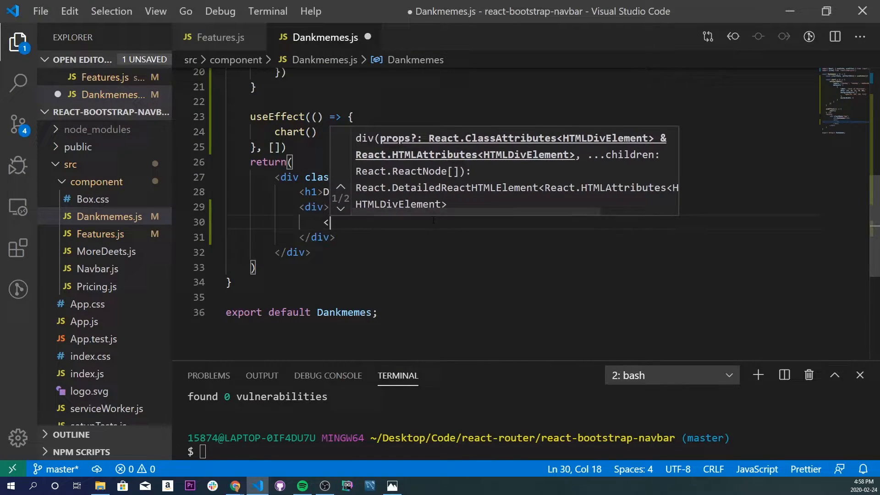
type("Line />")
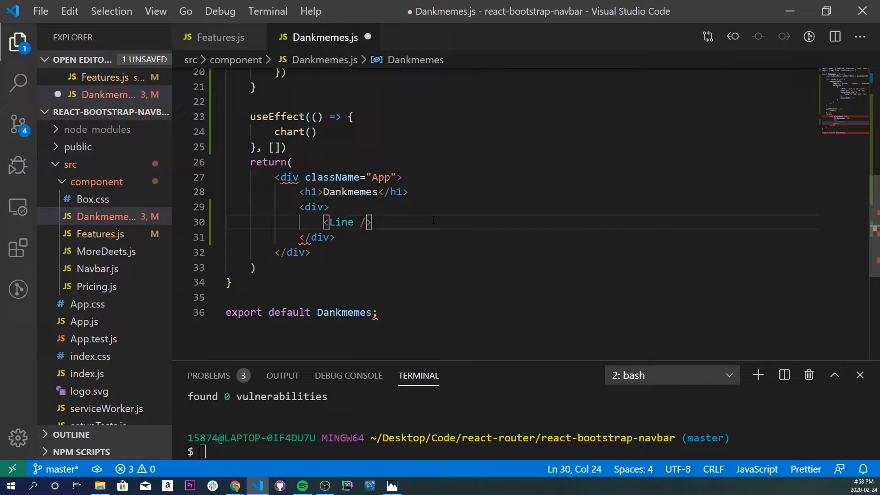
type("d")
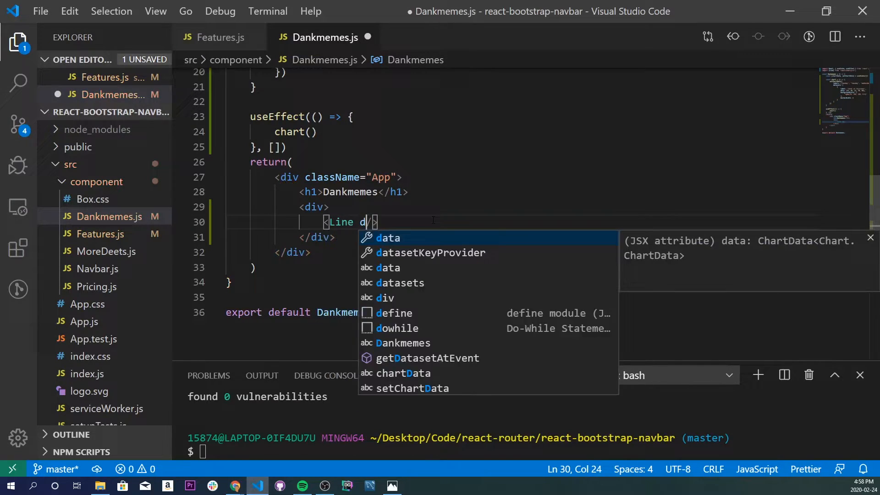
type("ata={chart")
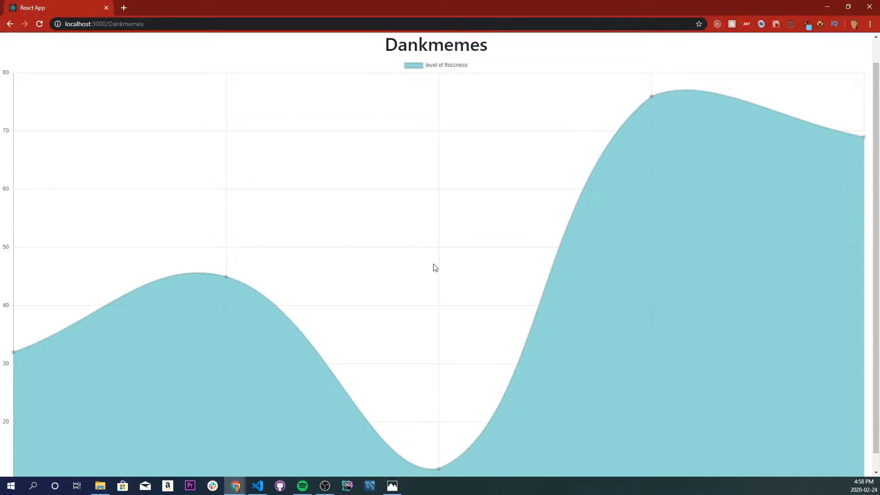
View the rendered level of thiccness chart with weekday labels on localhost:3000/Dankmemes.
scroll("down", 3)
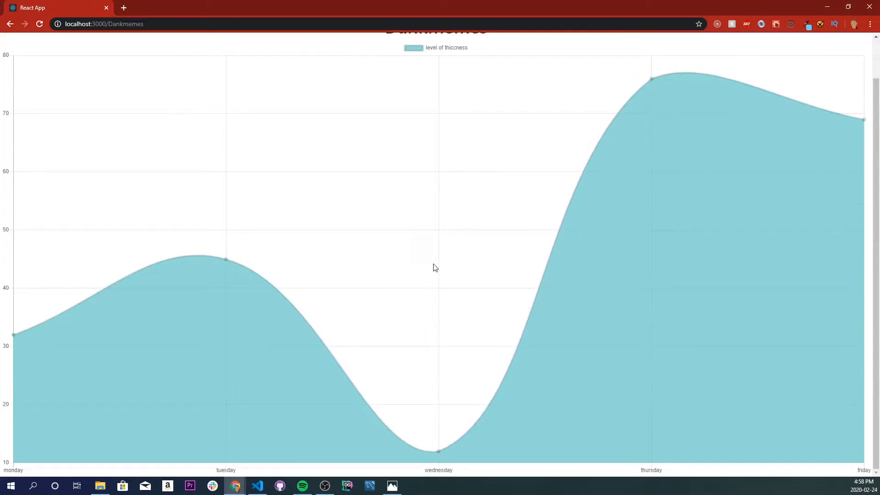
mouse_move(503, 127)
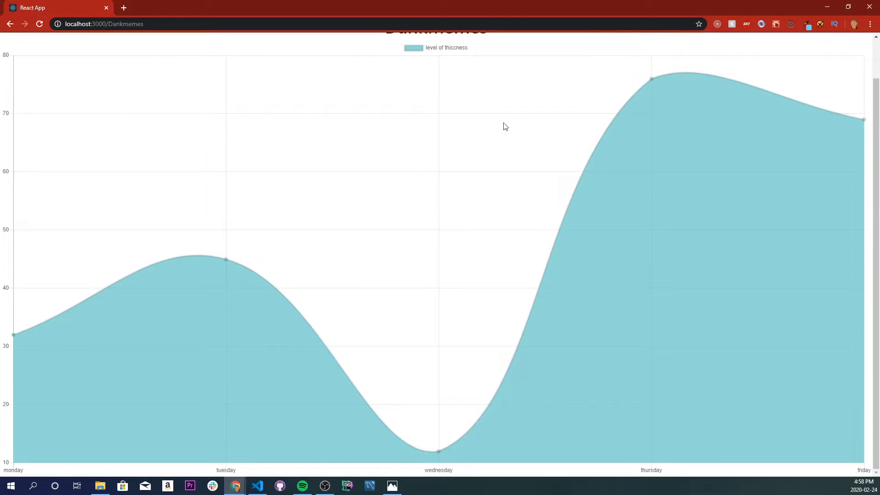
mouse_move(376, 356)
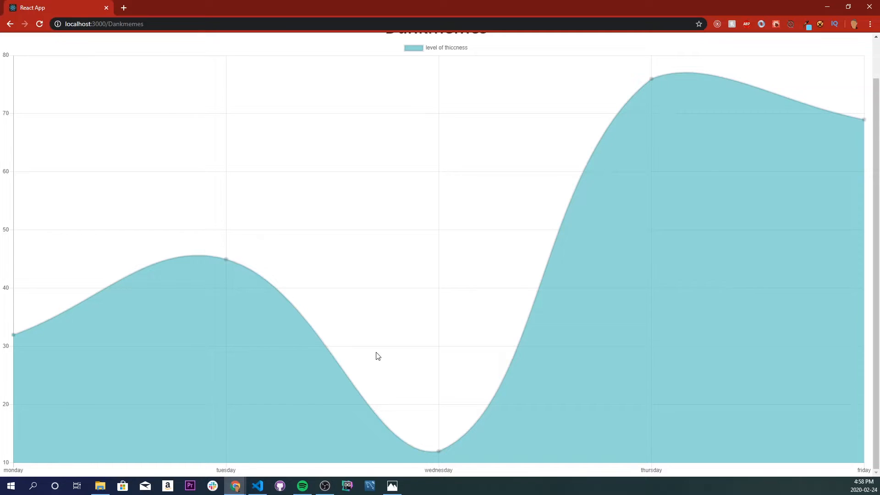
left_click(323, 486)
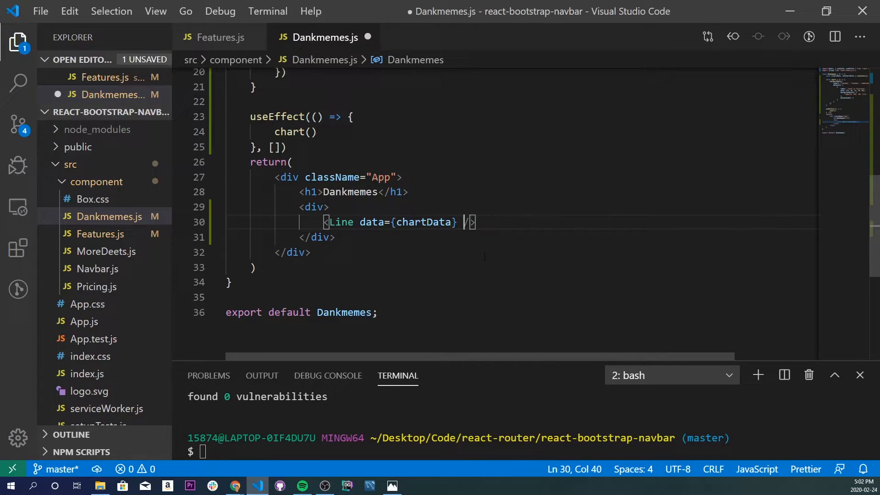
Give the Line chart options={{responsive: true}}.
type("options=")
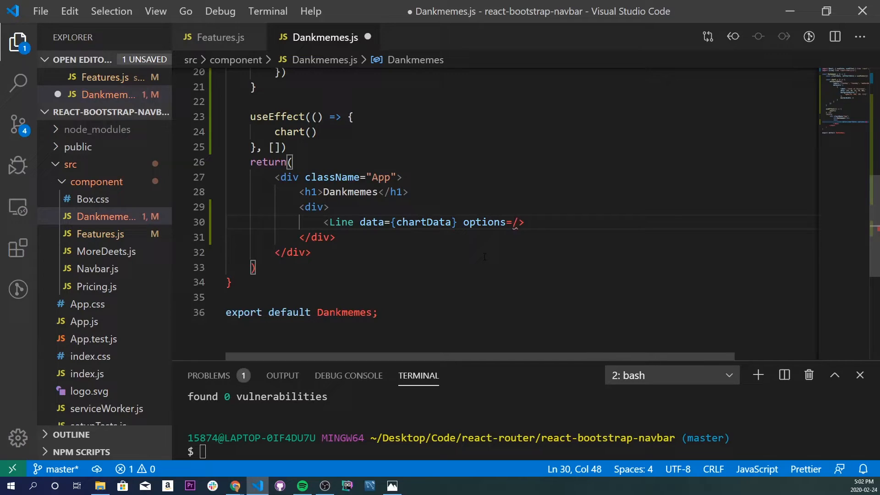
type("{{")
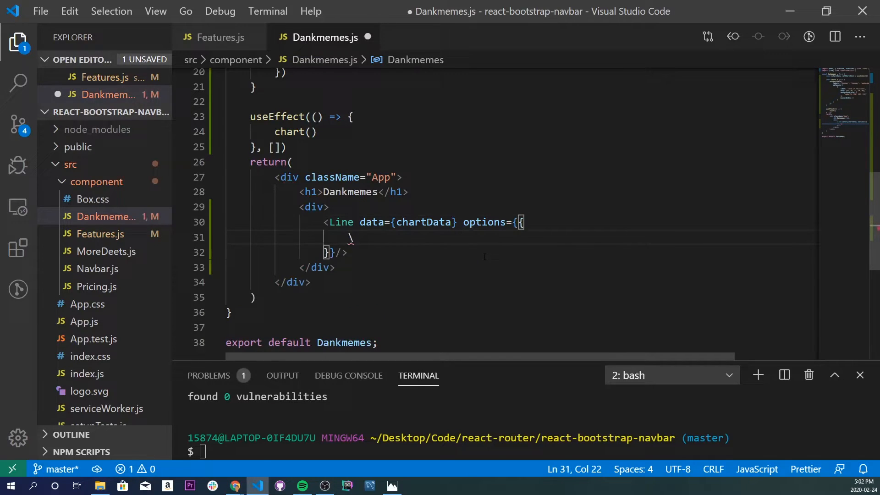
type("responsiveAnimationDuration")
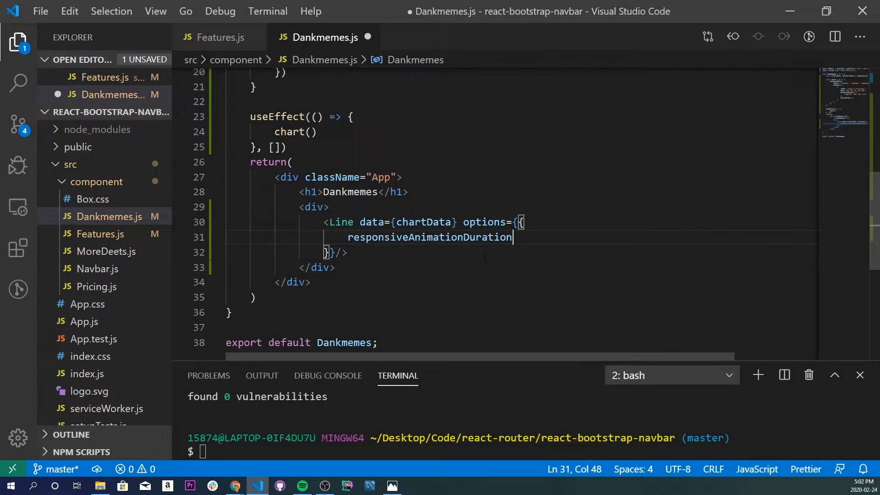
key("Backspace")
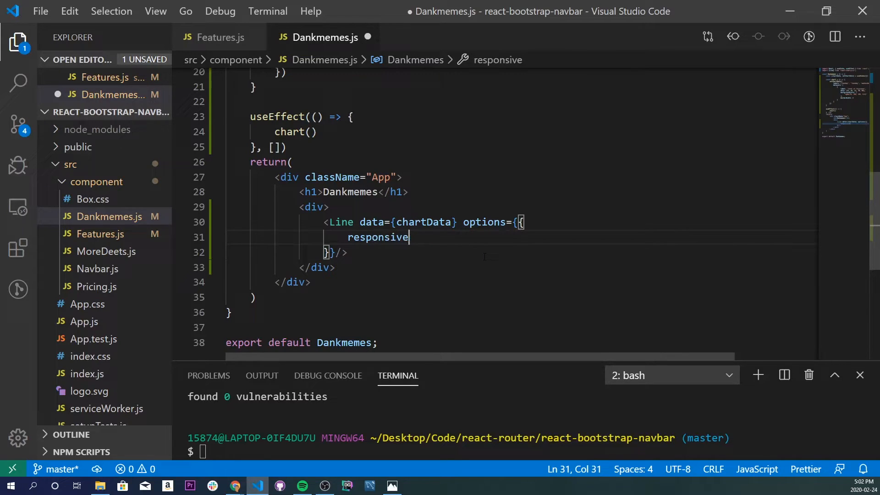
type(": true")
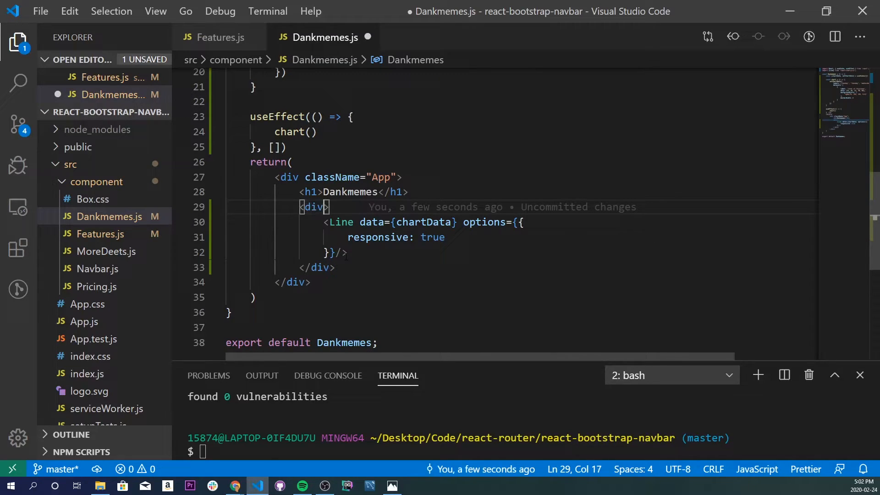
Style the wrapper div to height 500px and width 500px, and save.
type("st")
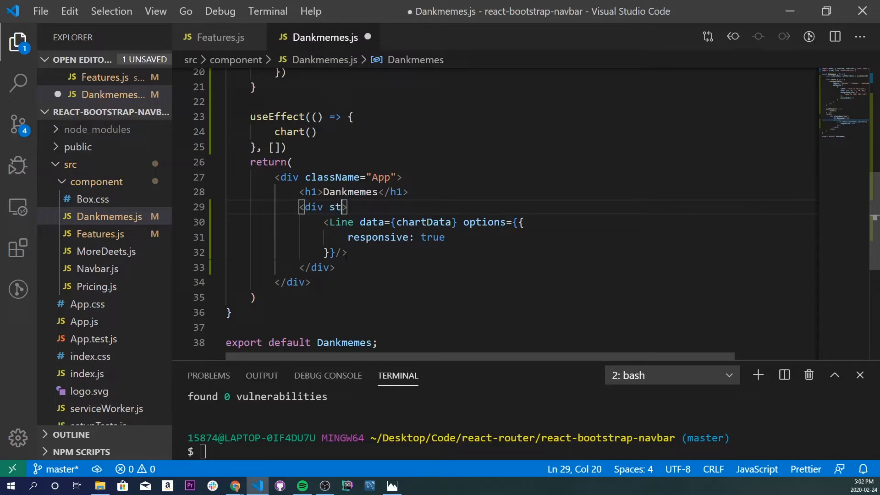
type("yle={{}}")
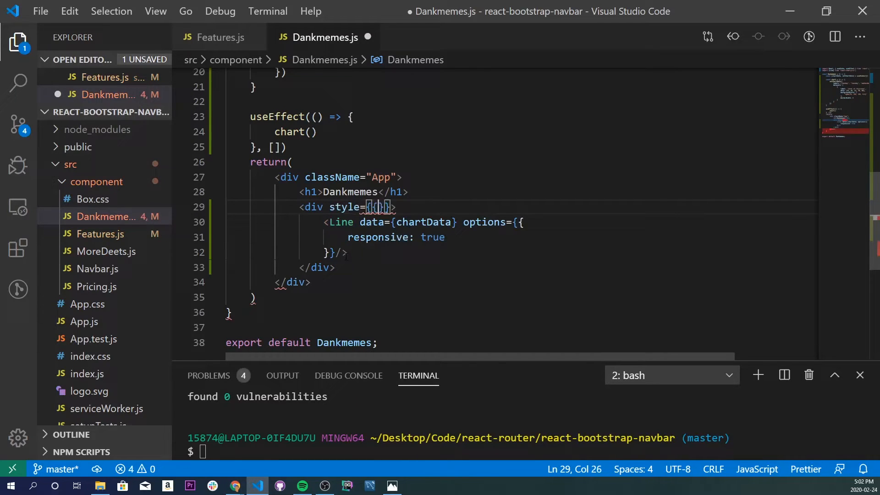
type("height:")
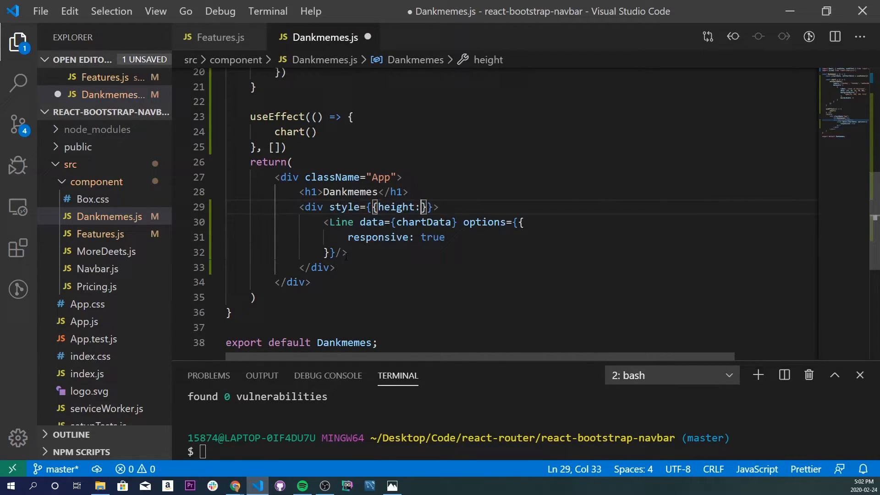
type("\"500px\", width:")
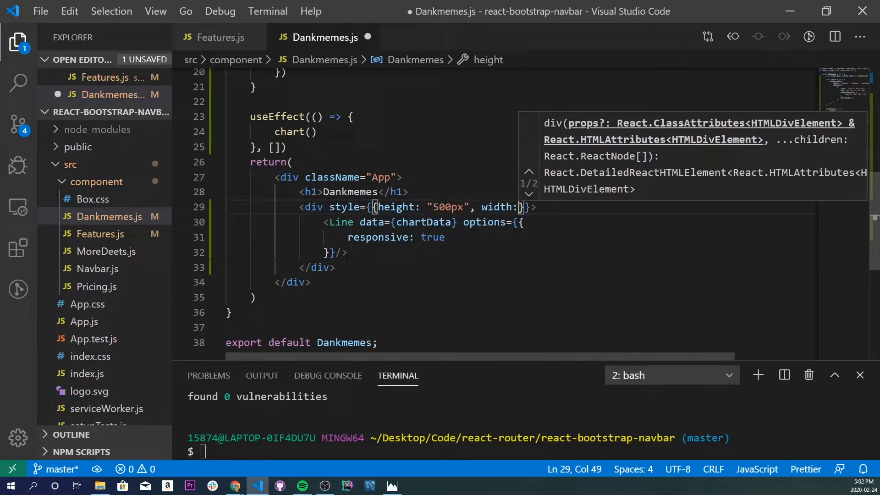
type("\"500px\"")
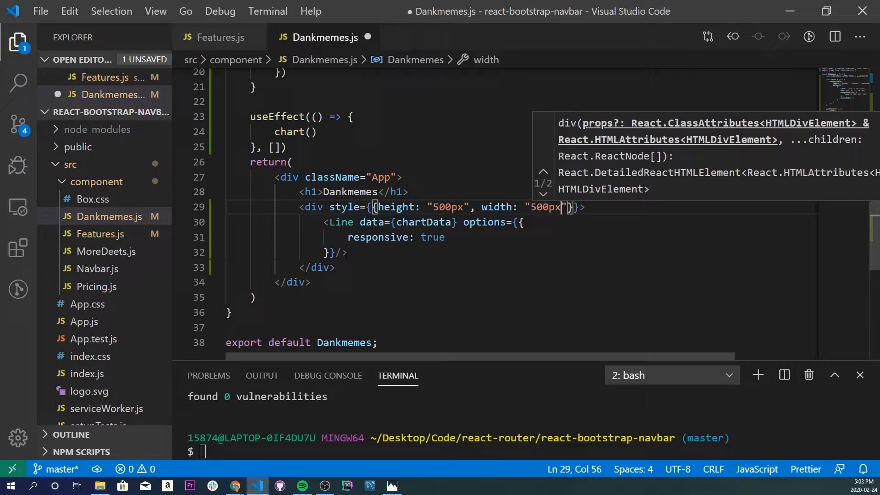
key("ctrl+s")
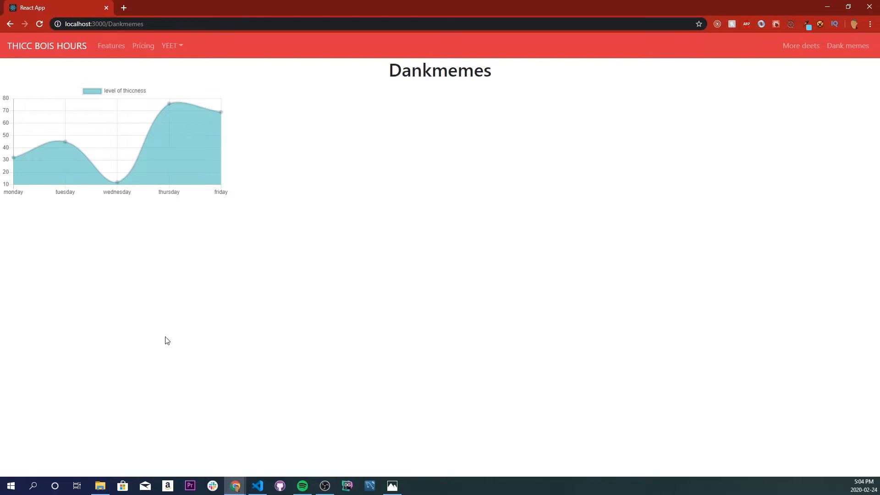
mouse_move(189, 465)
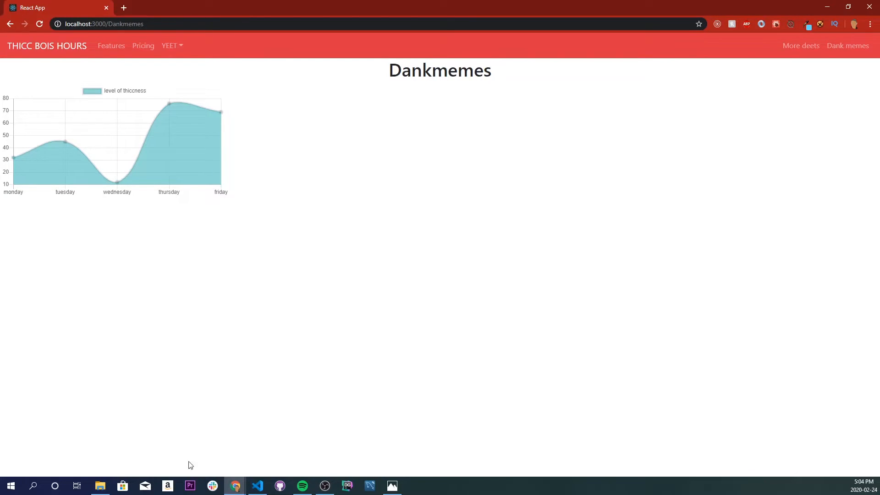
mouse_move(258, 486)
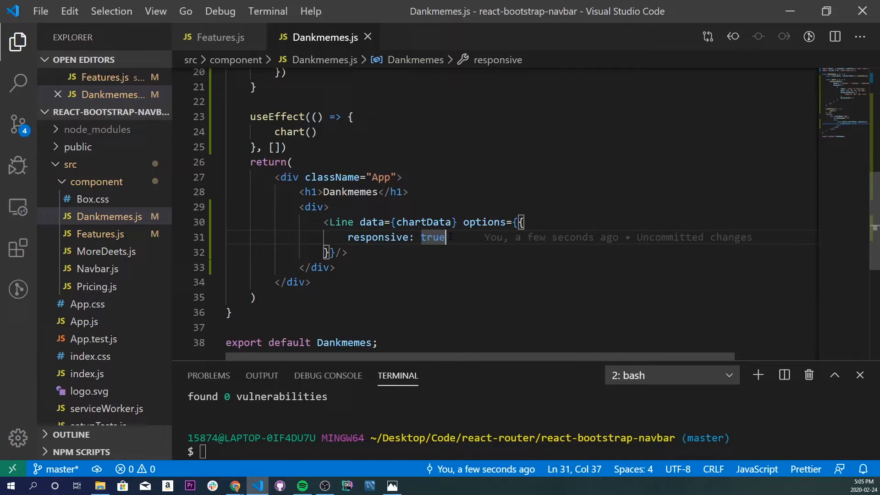
Add a displayed chart title reading 'THICCNESS SCALE' to the Line options.
type(",")
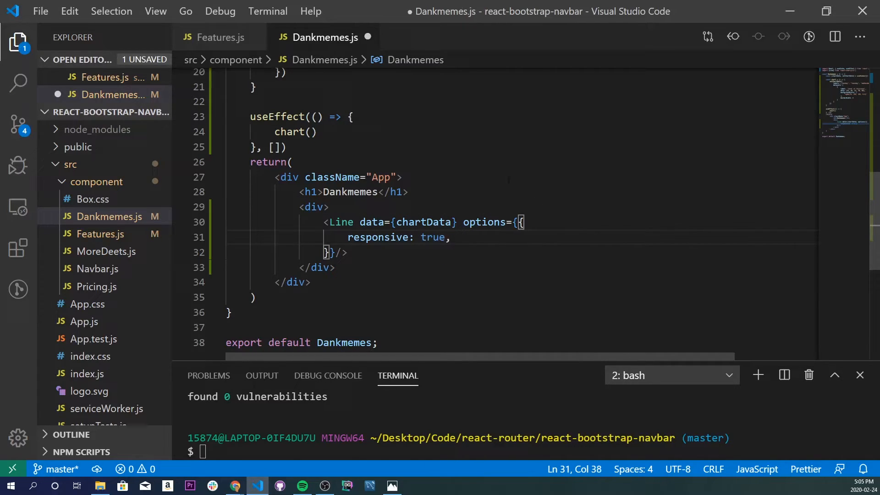
type("title:")
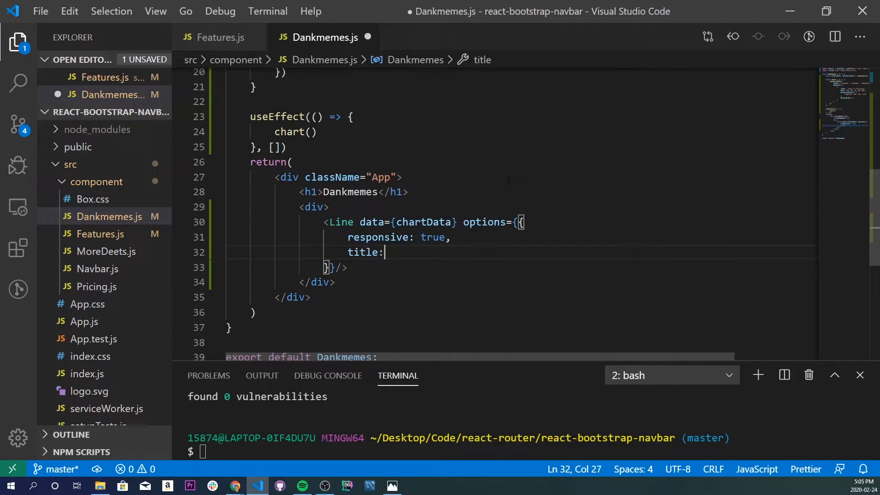
type("{text: ''}")
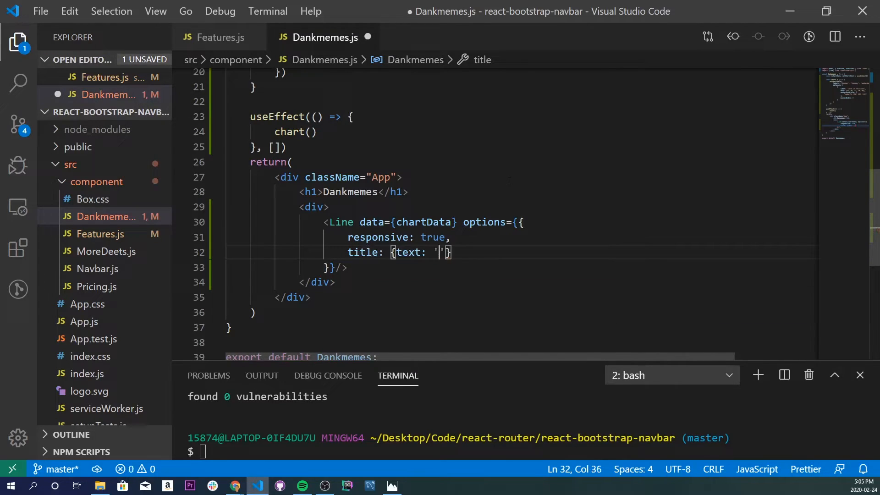
type("THICCNESS SCALE")
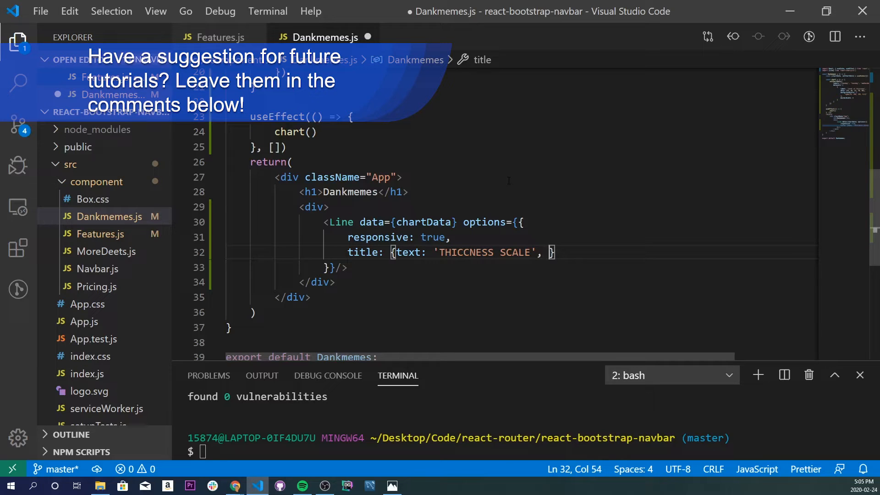
type("display: true")
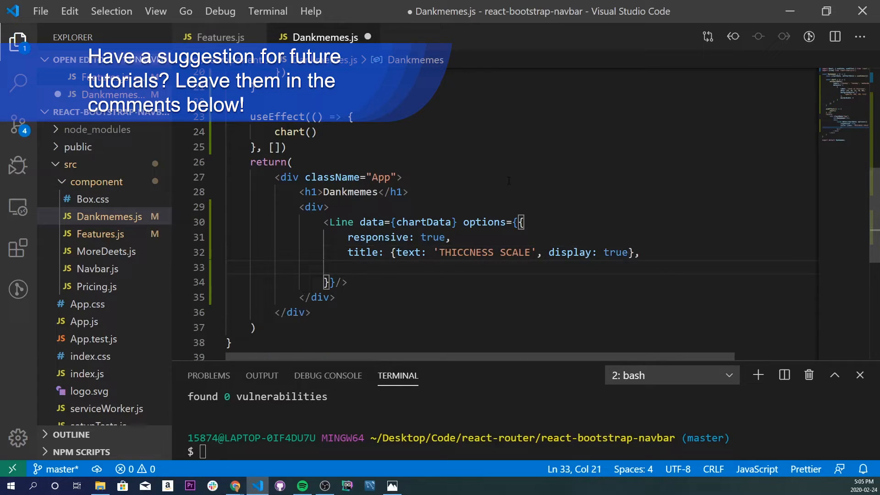
Start an empty scales block and begin its yAxes entry.
type("scales: {}")
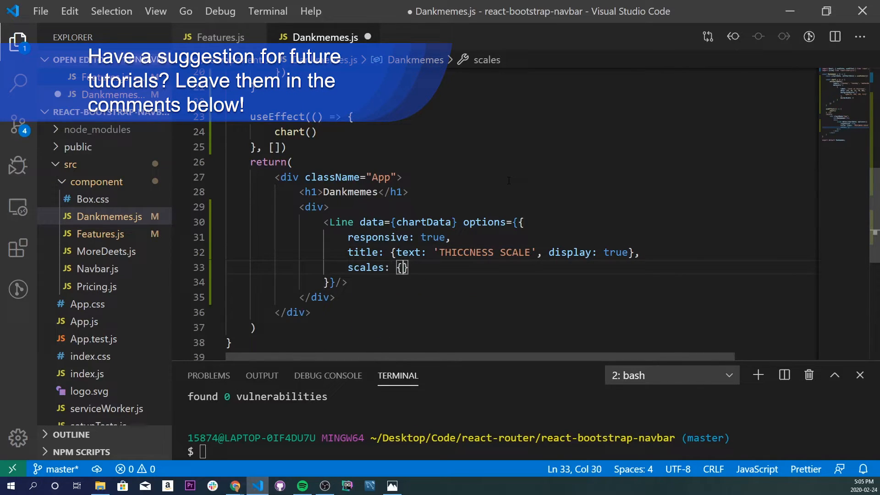
type("yAxes: [")
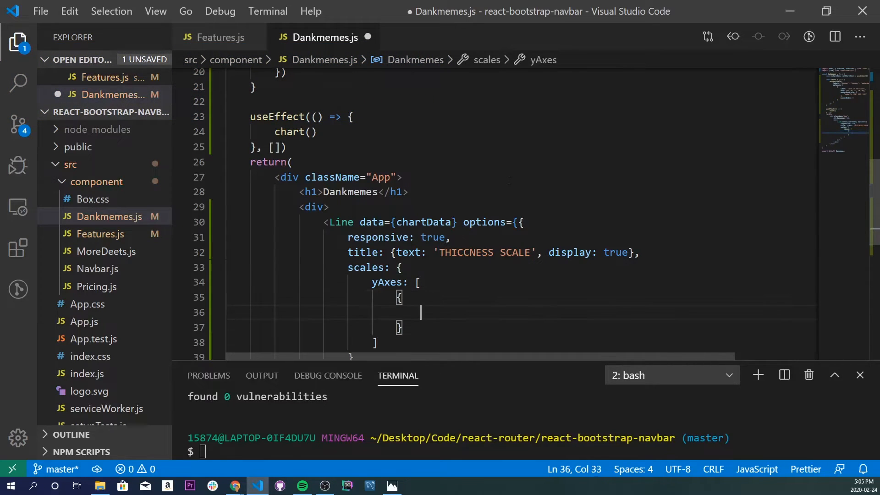
Set yAxes ticks to autoSkip true, maxTicksLimit 10 and beginAtZero true, then begin gridLines.
type("ticks: {")
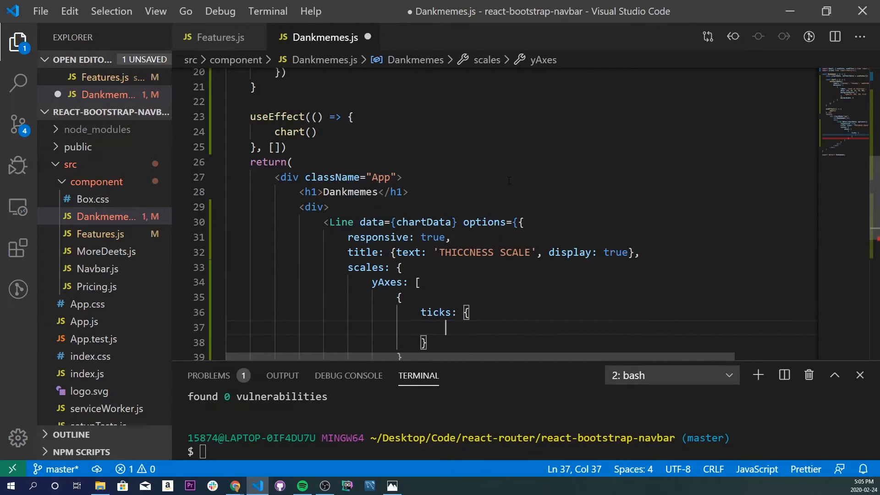
type("autoSkip")
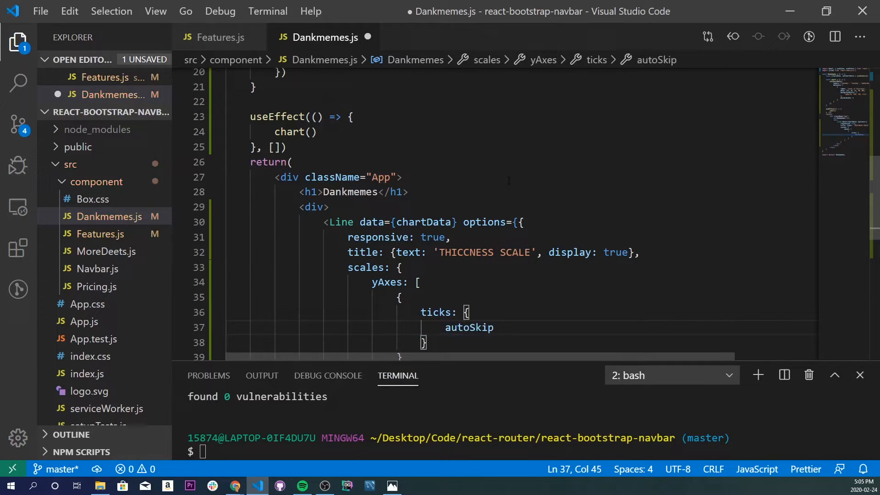
type(": true,")
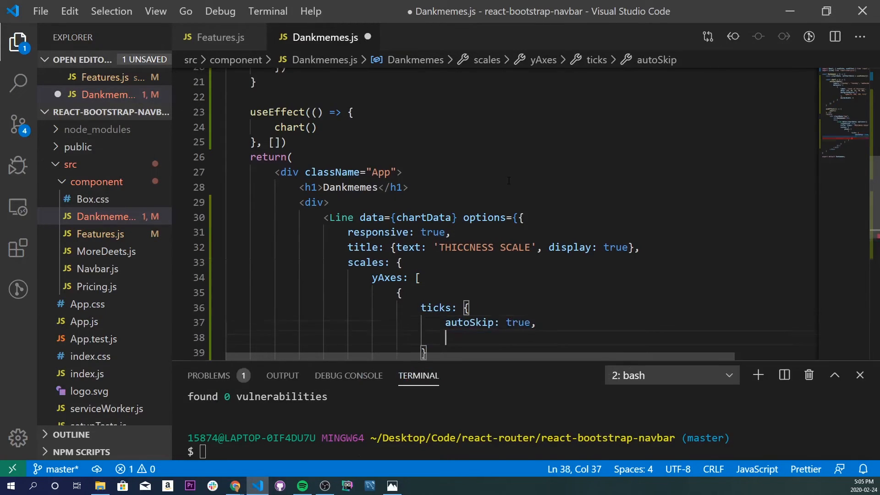
type("maxTicksLimit: 10,")
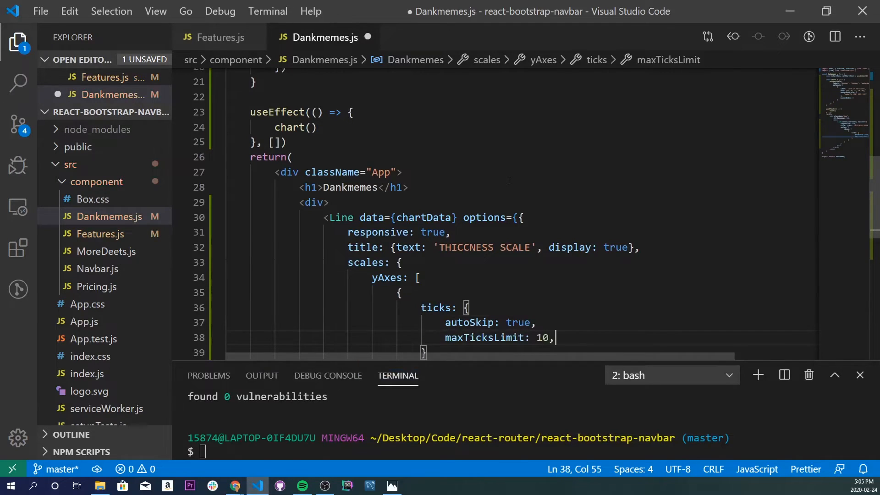
type("beginAtZero")
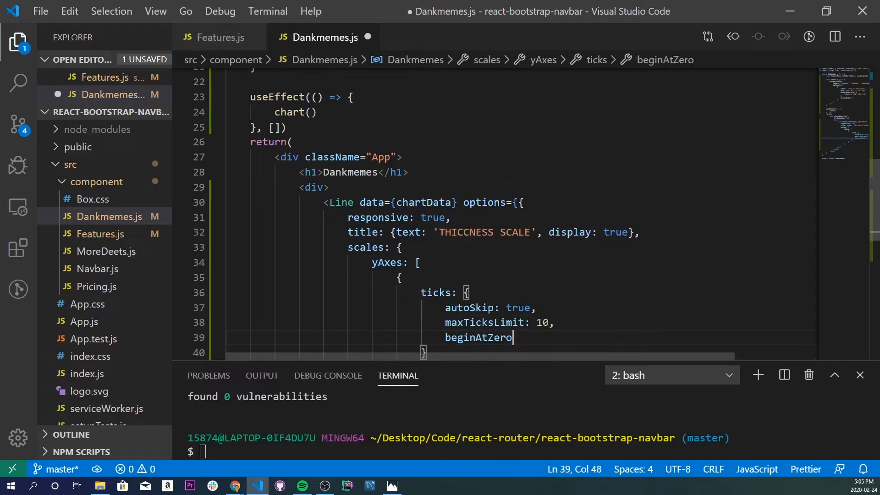
type(": true")
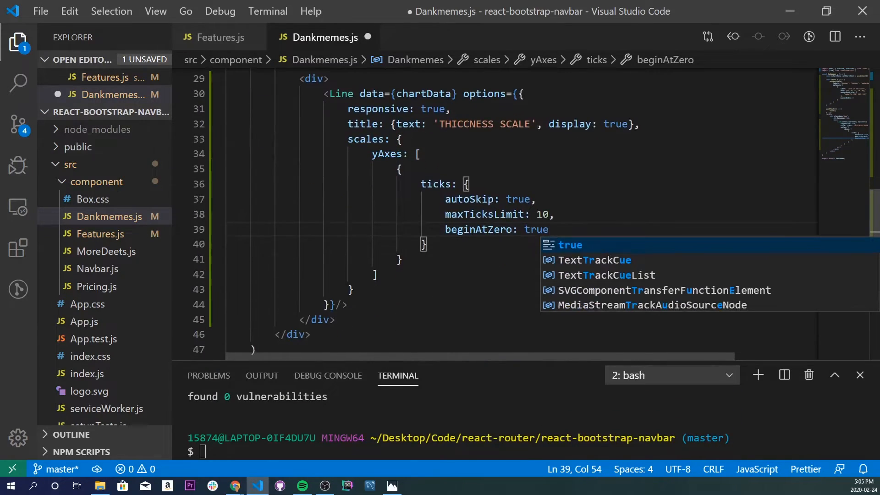
type(",")
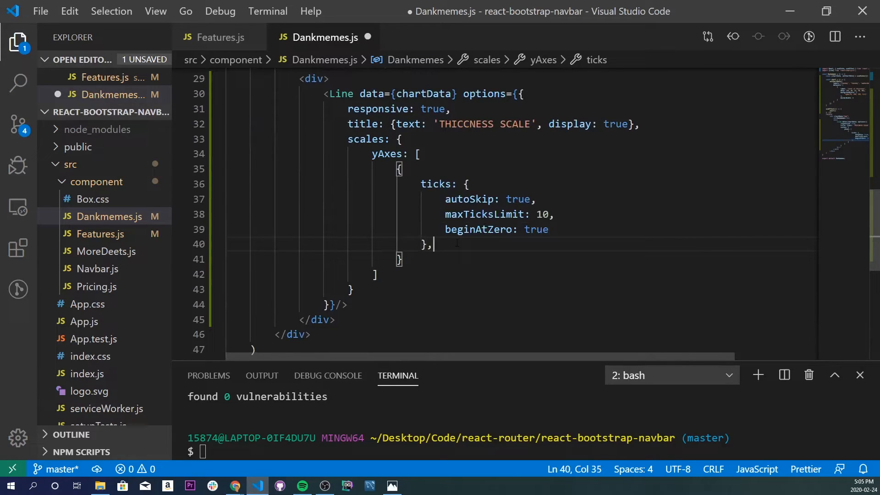
type("gridLines: {")
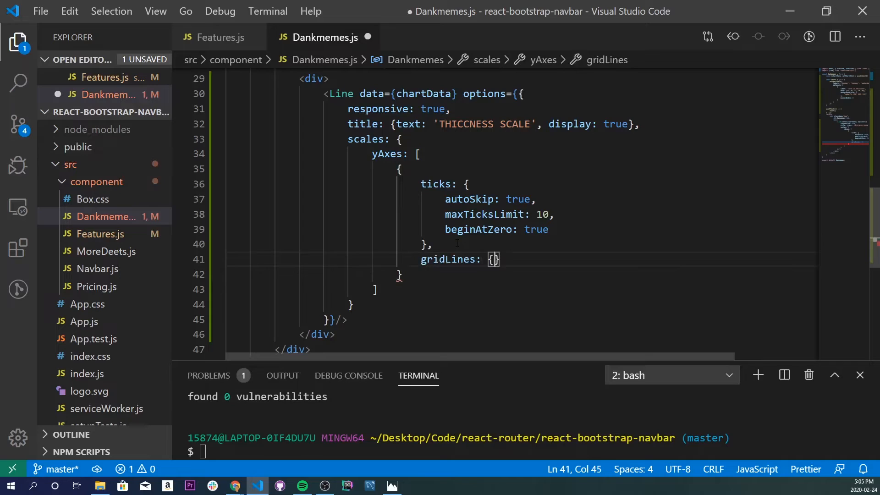
Set yAxes gridLines display to false, save Dankmemes.js, and switch to Chrome.
type("display fa")
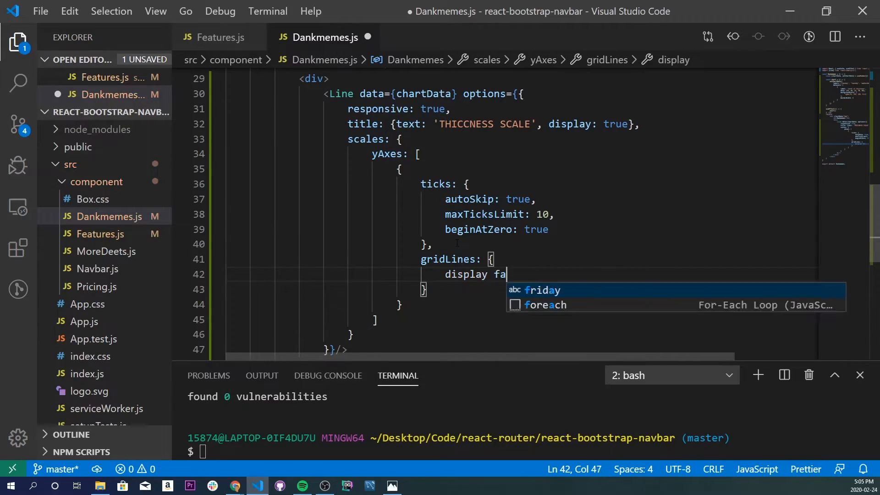
type("lse")
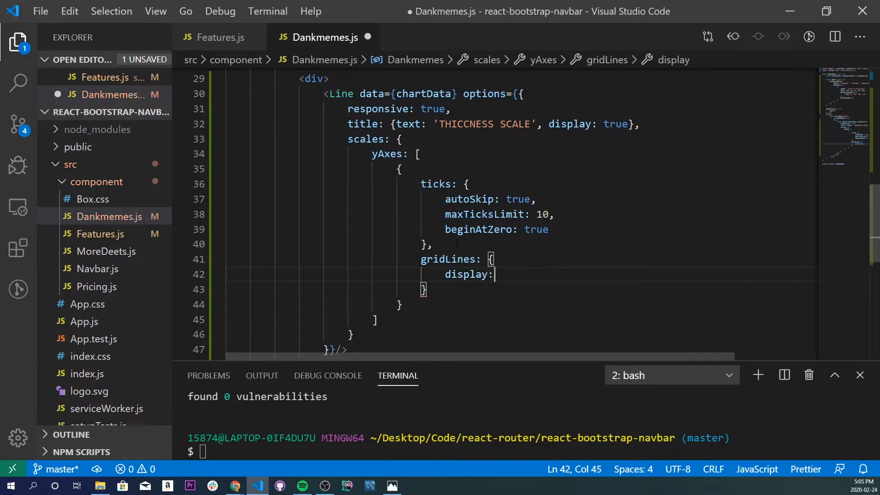
type("false")
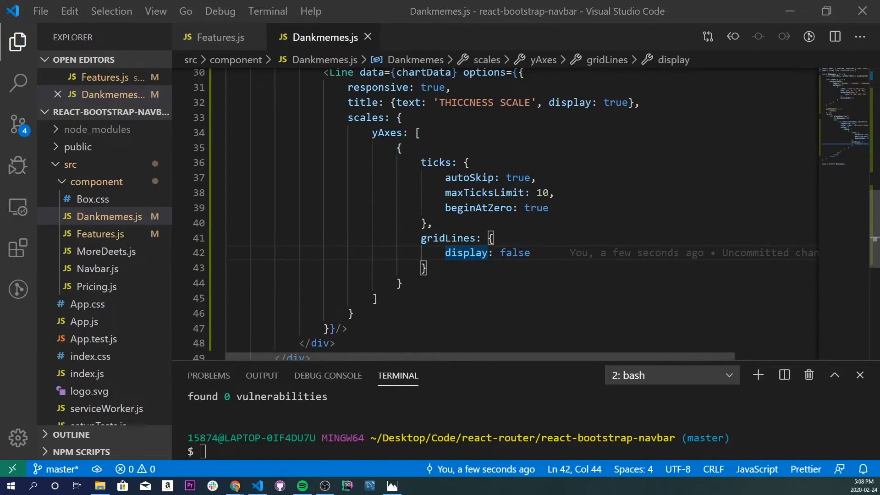
left_click(235, 486)
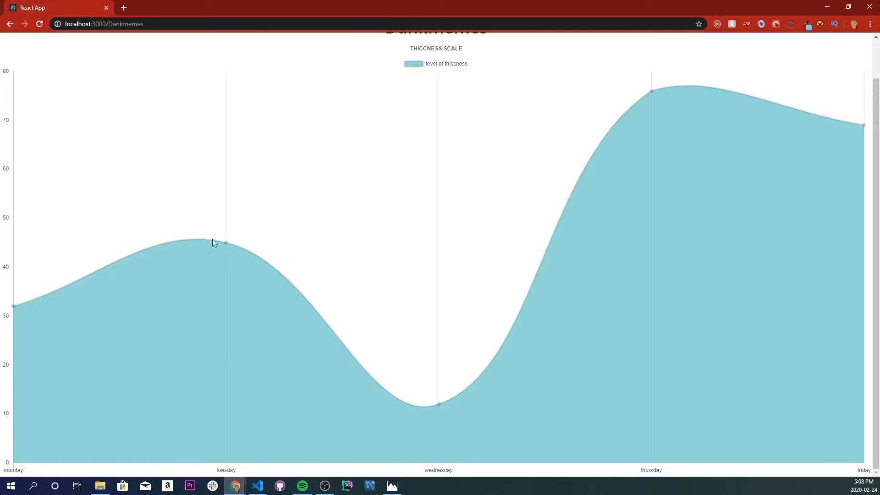
mouse_move(231, 228)
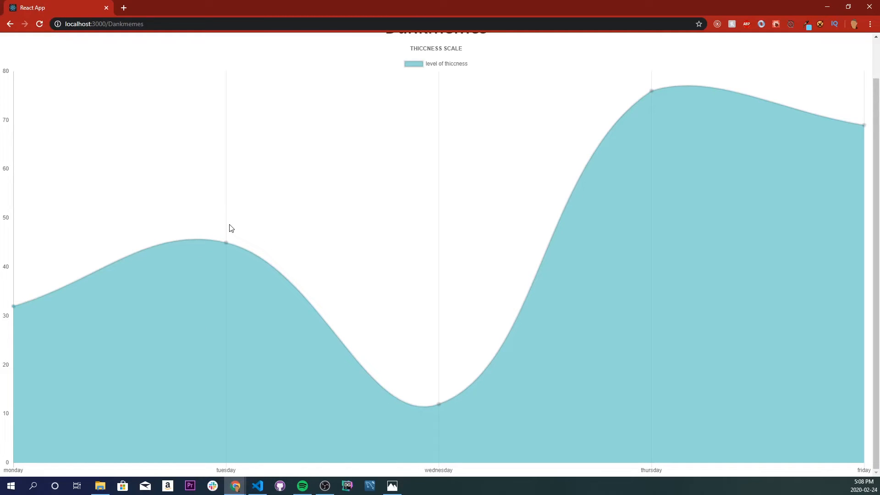
Inspect the refreshed THICCNESS SCALE chart in Chrome, then return to the editor.
left_click(257, 486)
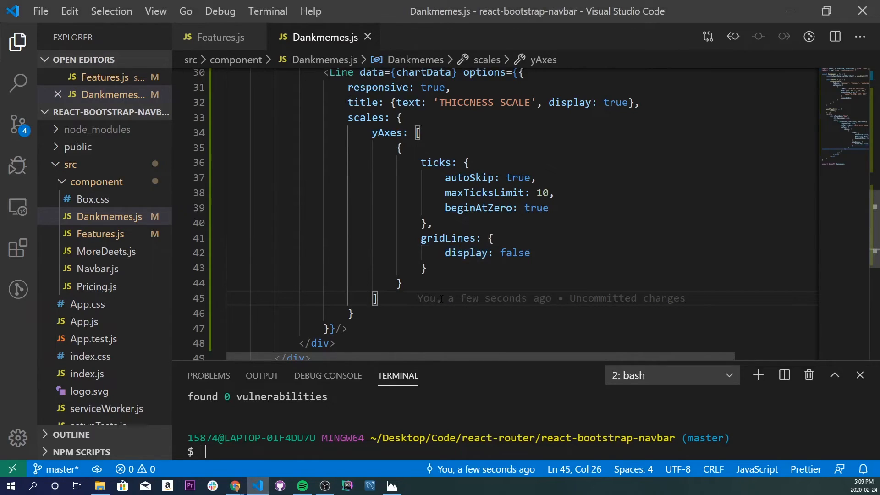
Add an xAxes entry with gridLines display false, save, and check the chart in Chrome.
type(",")
type("xAxes: [")
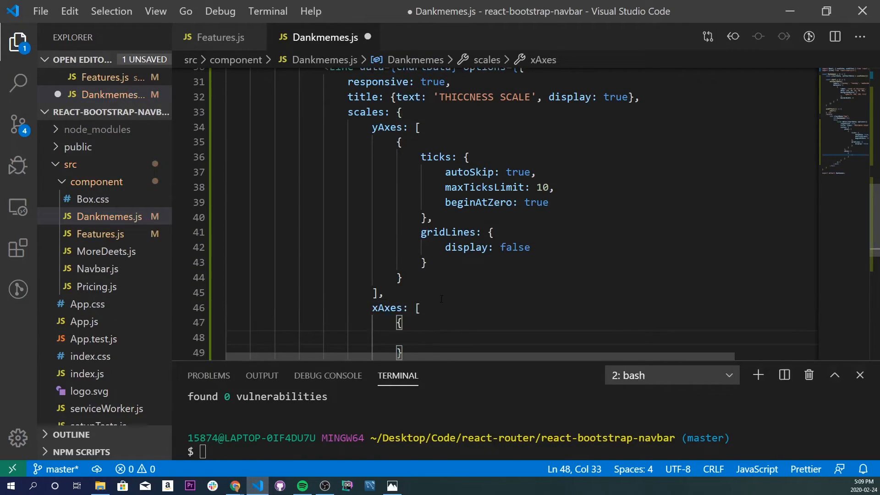
type("gridLines: {")
type("display")
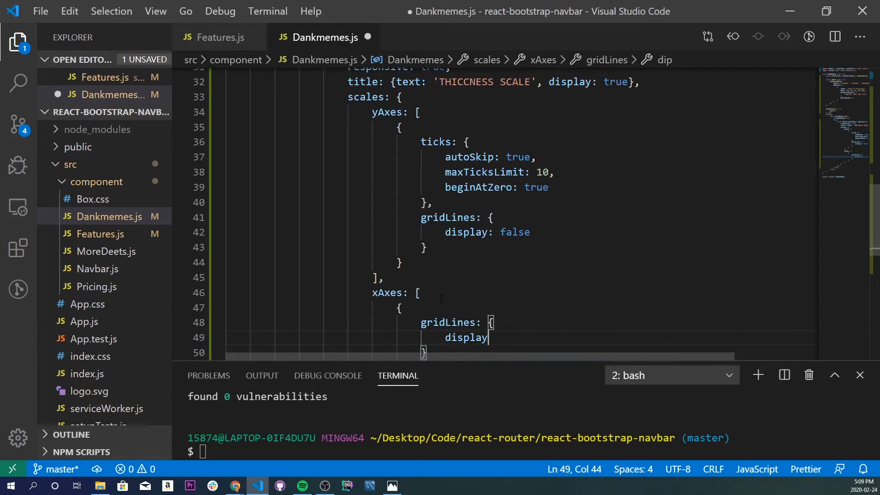
type(": false")
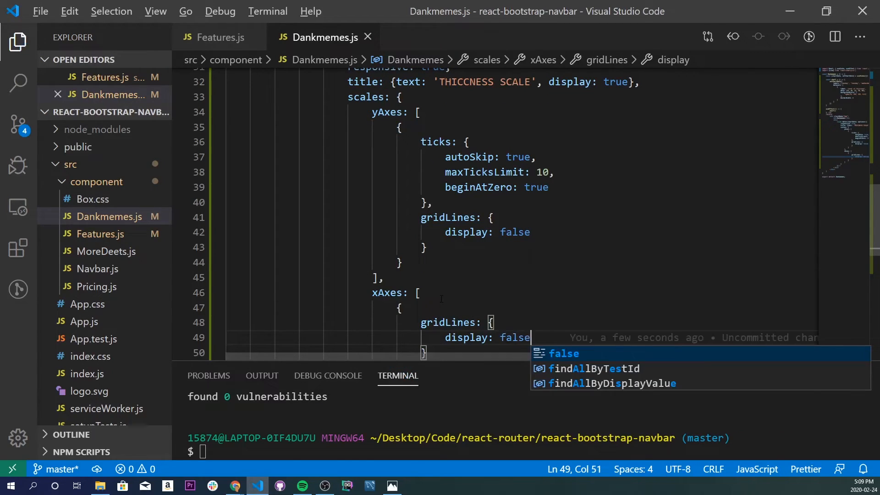
left_click(235, 486)
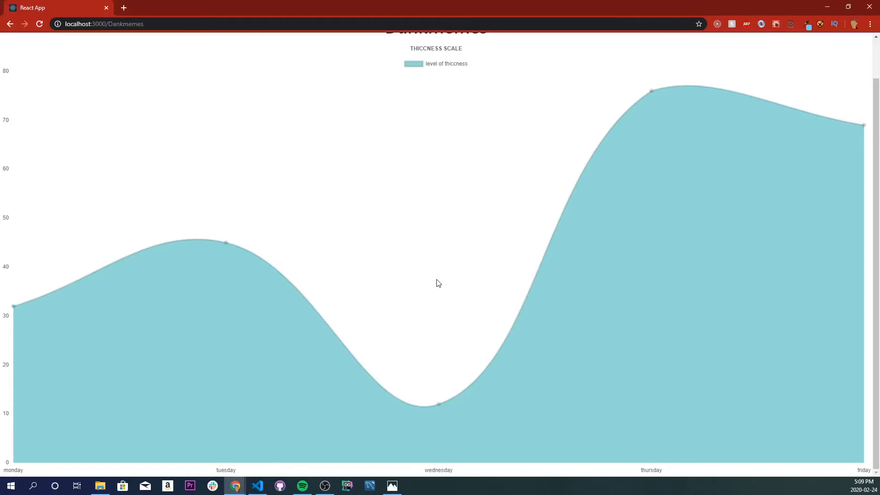